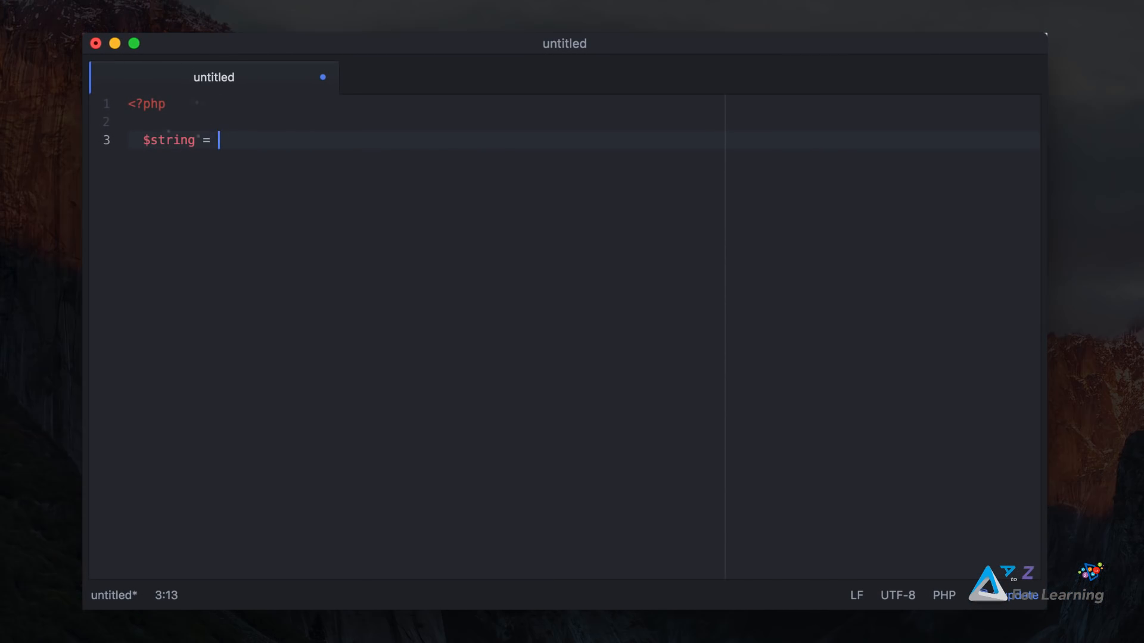
Declare $string = "Hazem", $int = 1, $bool = FALSE, then echo $int with a '// 1; -> Int' comment.
{"action": "type", "text": "\"Hazem\";"}
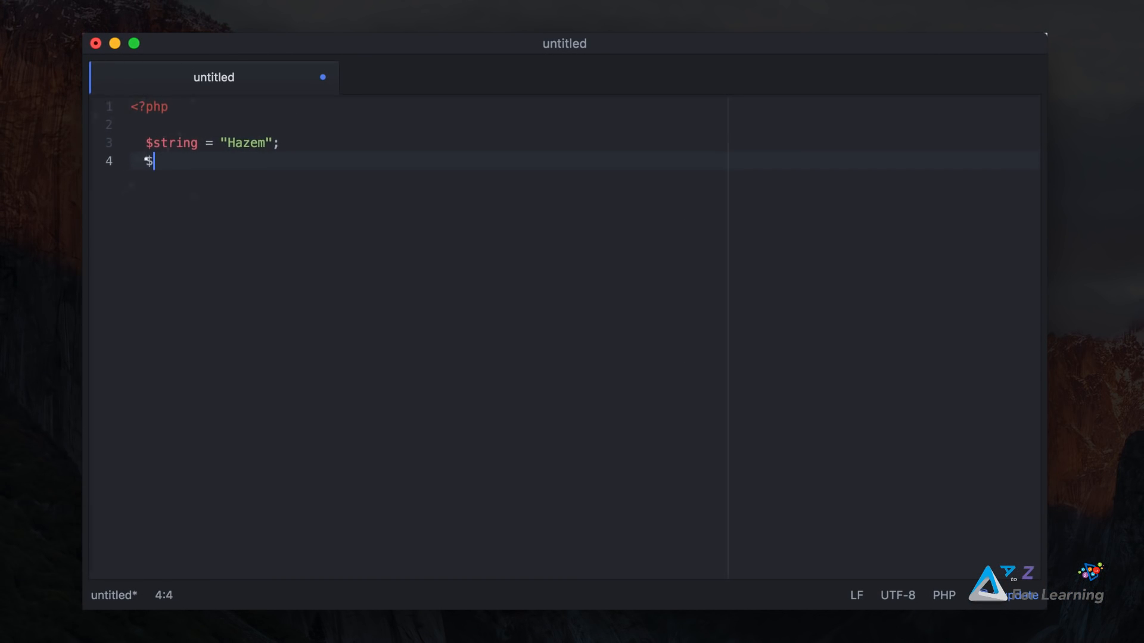
{"action": "type", "text": "int = 1;"}
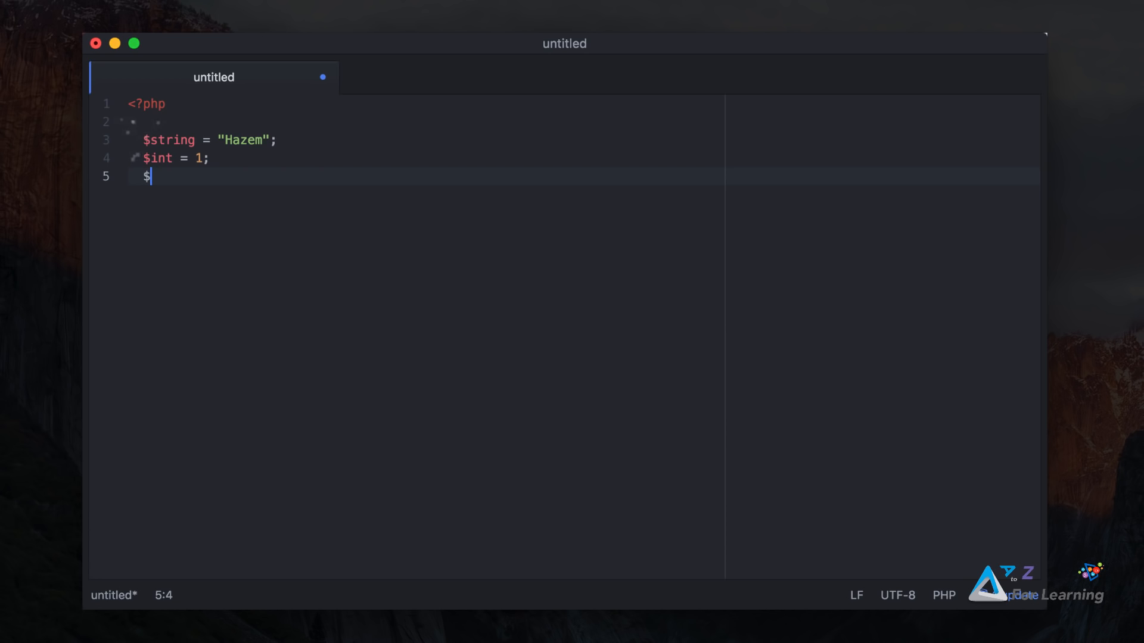
{"action": "type", "text": "bool = FALSE;"}
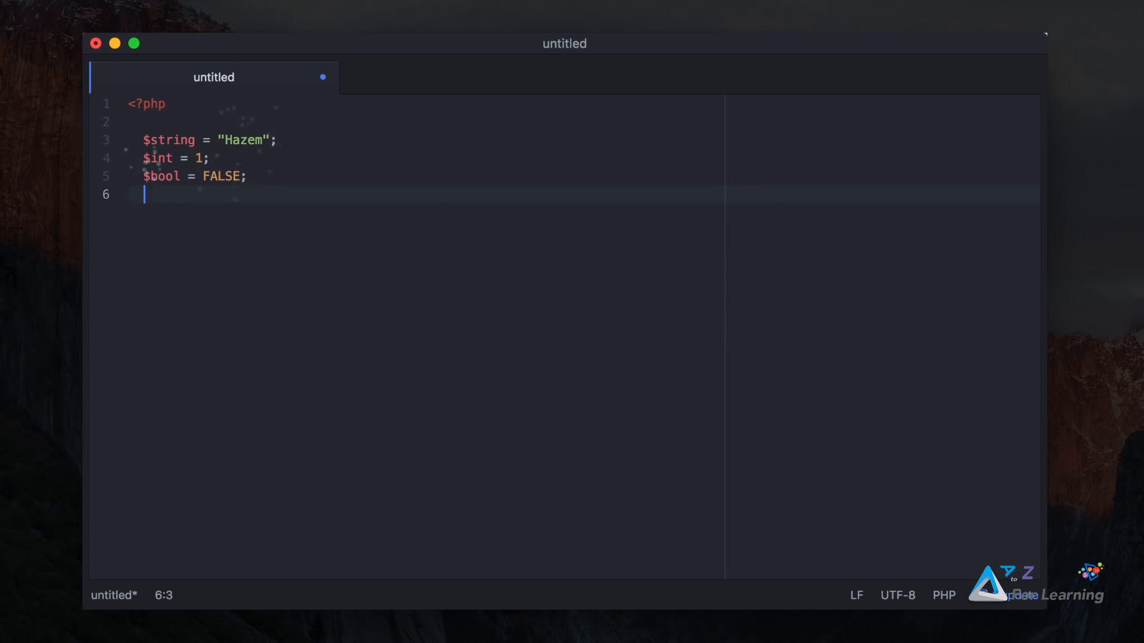
{"action": "type", "text": "echo $int;"}
{"action": "type", "text": "// out: "}
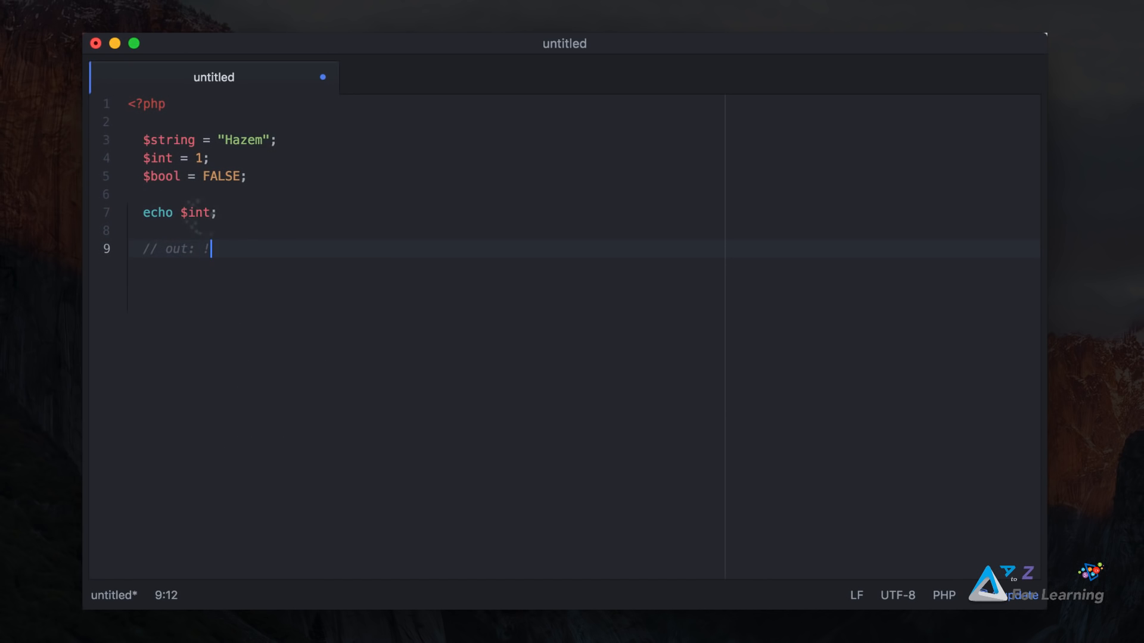
{"action": "type", "text": "1; -> Int"}
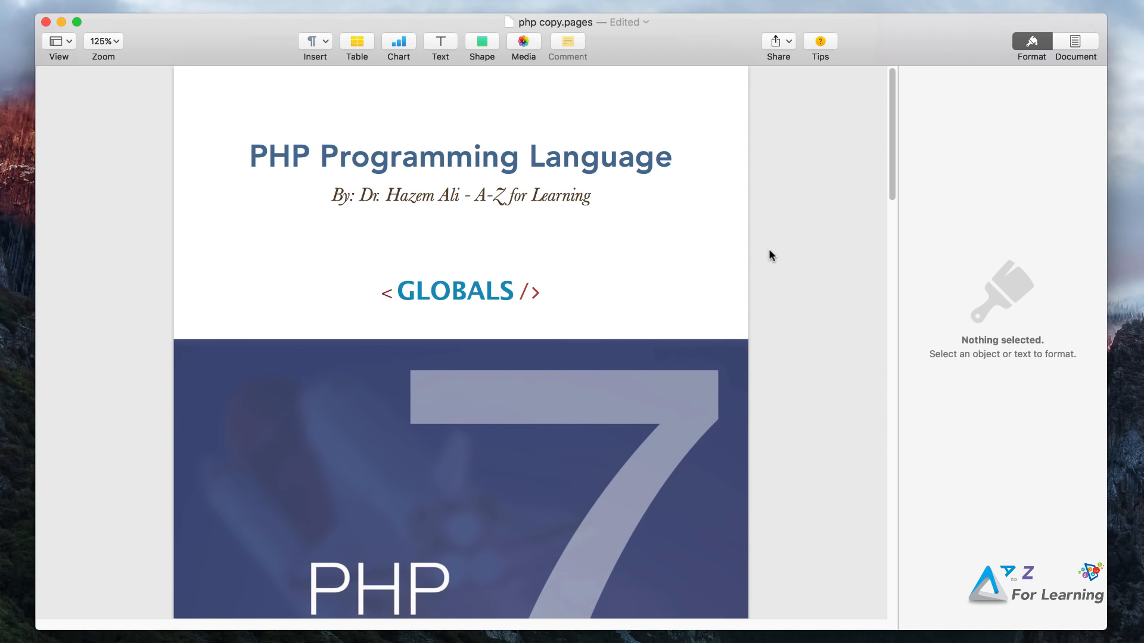
{"action": "scroll", "scroll_direction": "down", "scroll_amount": 3}
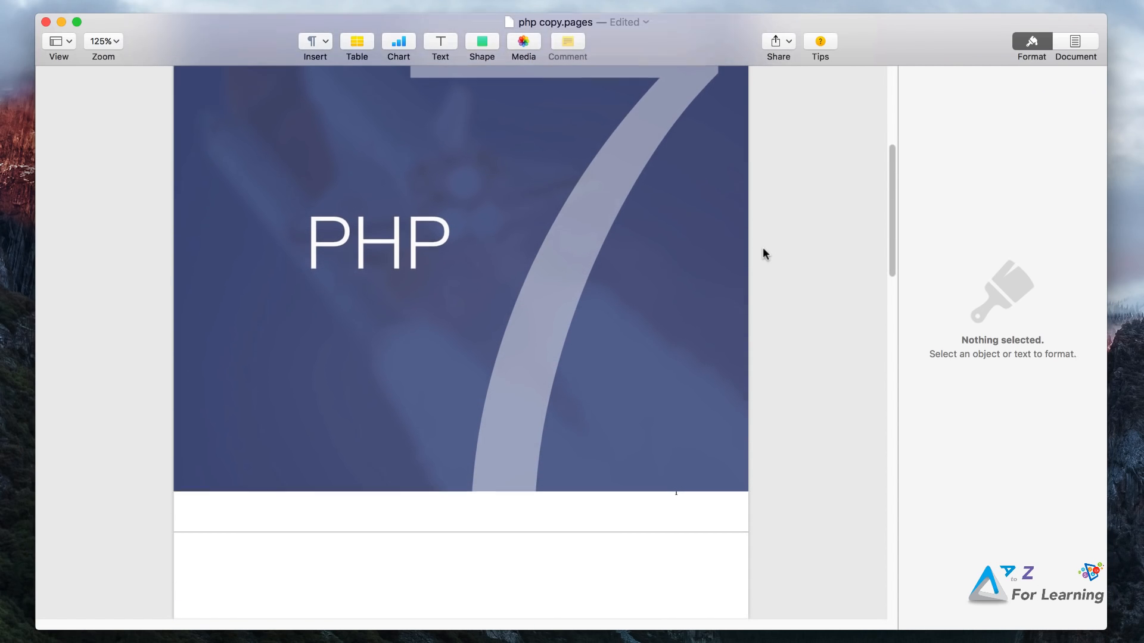
{"action": "scroll", "scroll_direction": "down", "scroll_amount": 3}
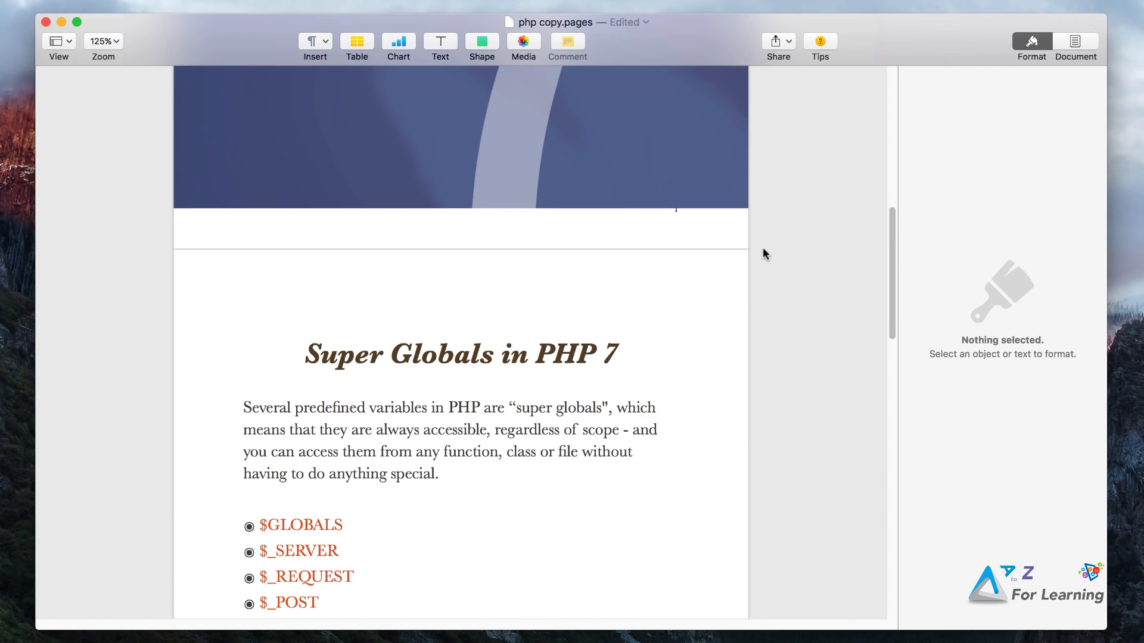
{"action": "scroll", "scroll_direction": "down", "scroll_amount": 3}
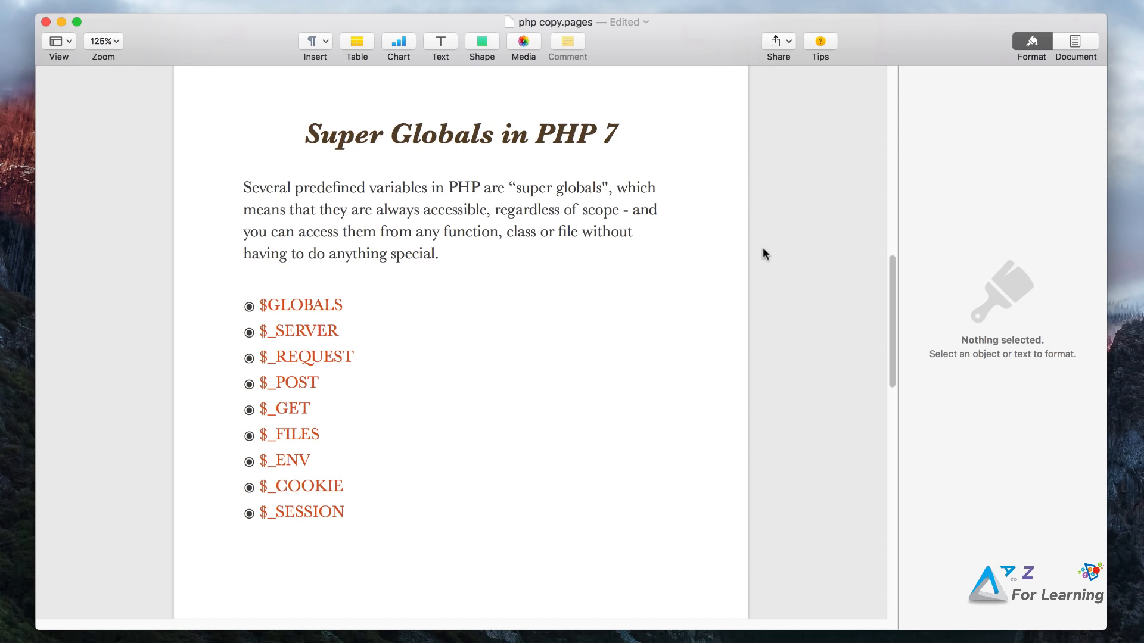
{"action": "double_click", "coordinate": [300, 305]}
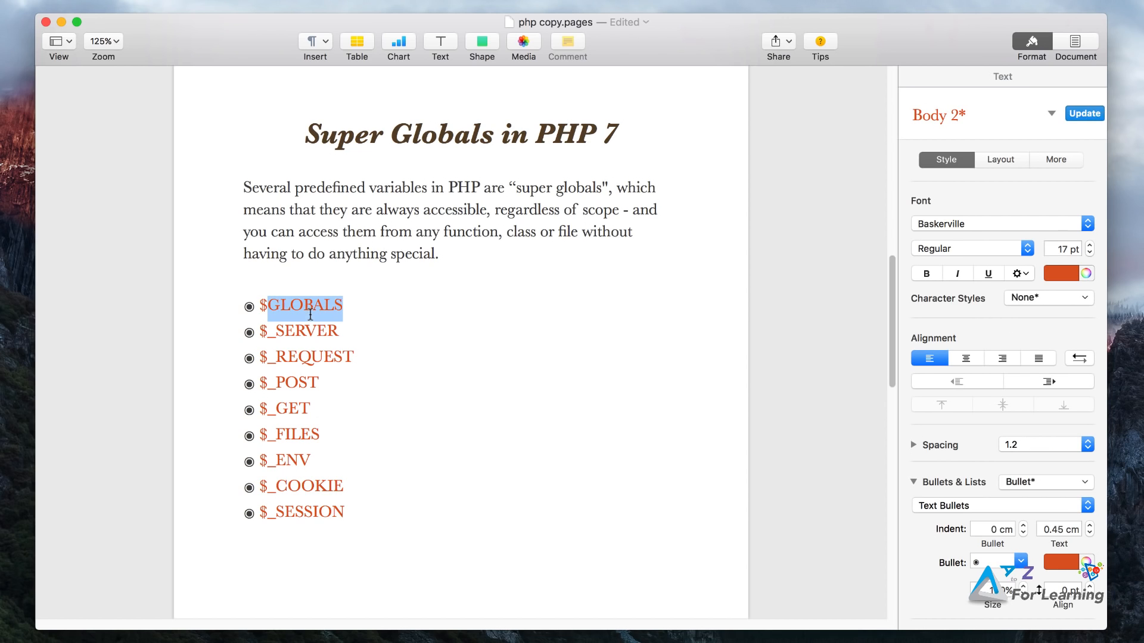
{"action": "mouse_move", "coordinate": [374, 319]}
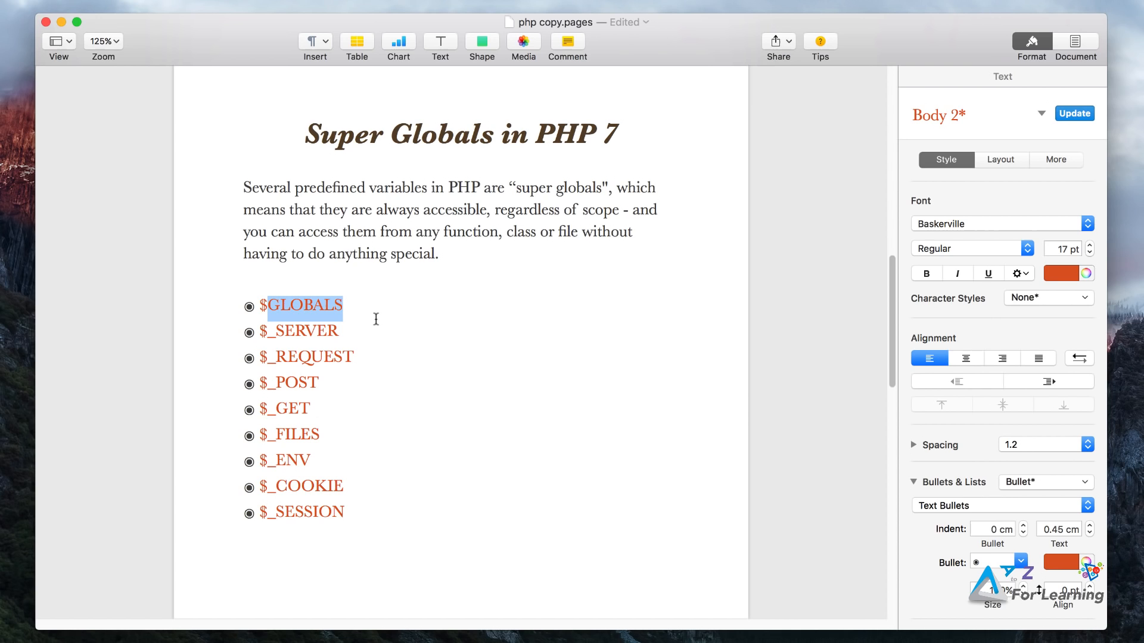
{"action": "scroll", "scroll_direction": "up", "scroll_amount": 3}
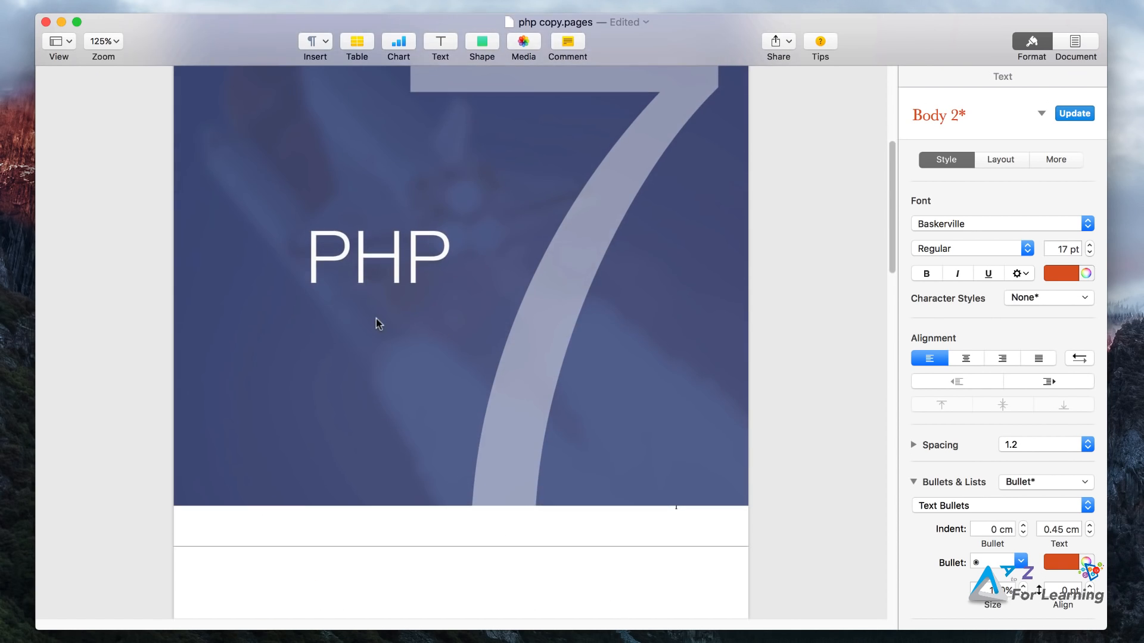
{"action": "scroll", "scroll_direction": "up", "scroll_amount": 3}
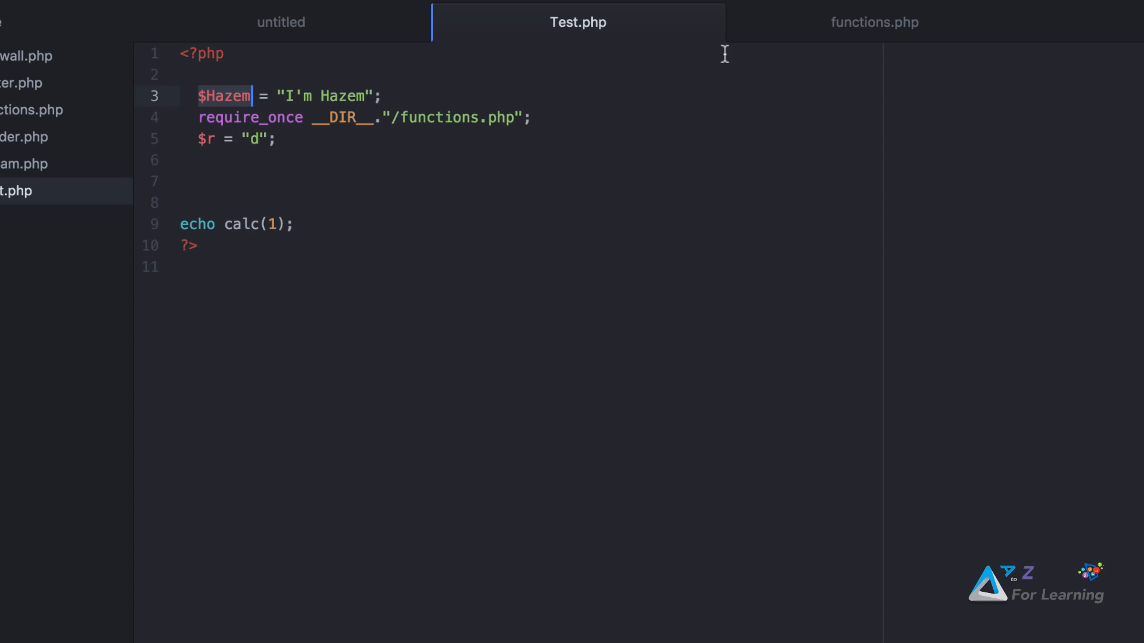
Add 'global $Hazem;' at the top of calc() in functions.php and return to Test.php.
{"action": "left_click", "coordinate": [874, 22]}
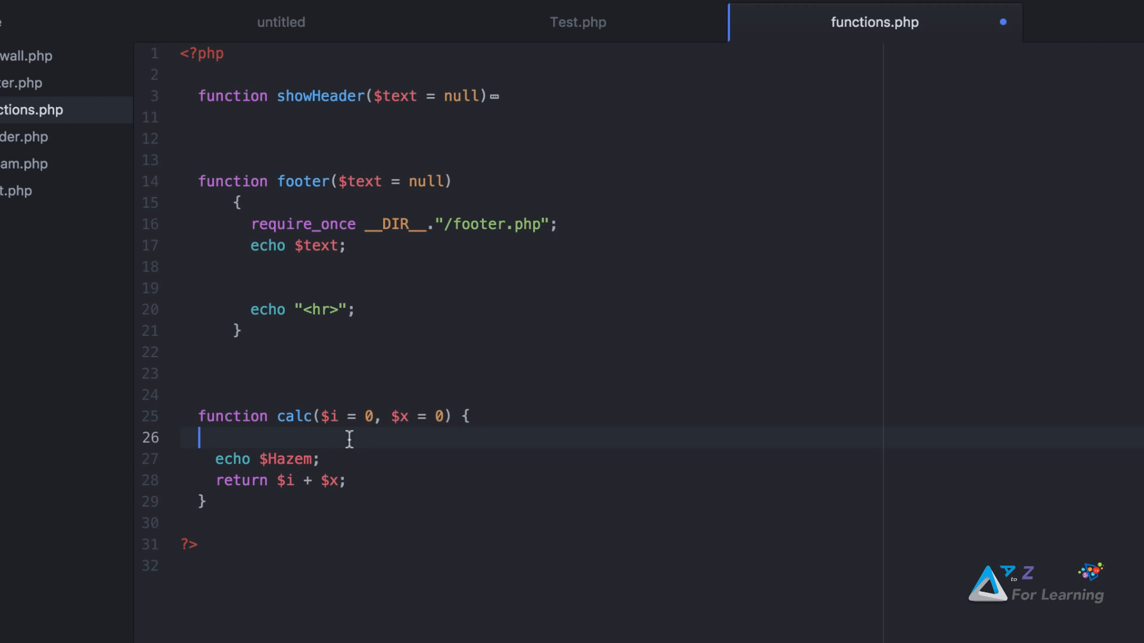
{"action": "type", "text": "global $Hazem;"}
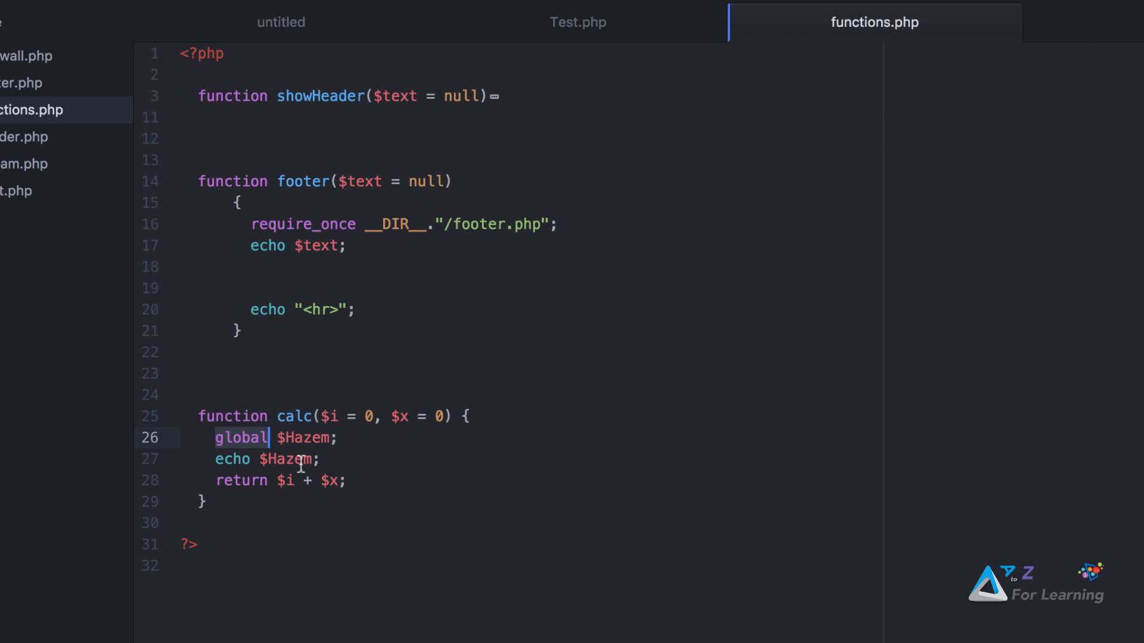
{"action": "mouse_move", "coordinate": [412, 299]}
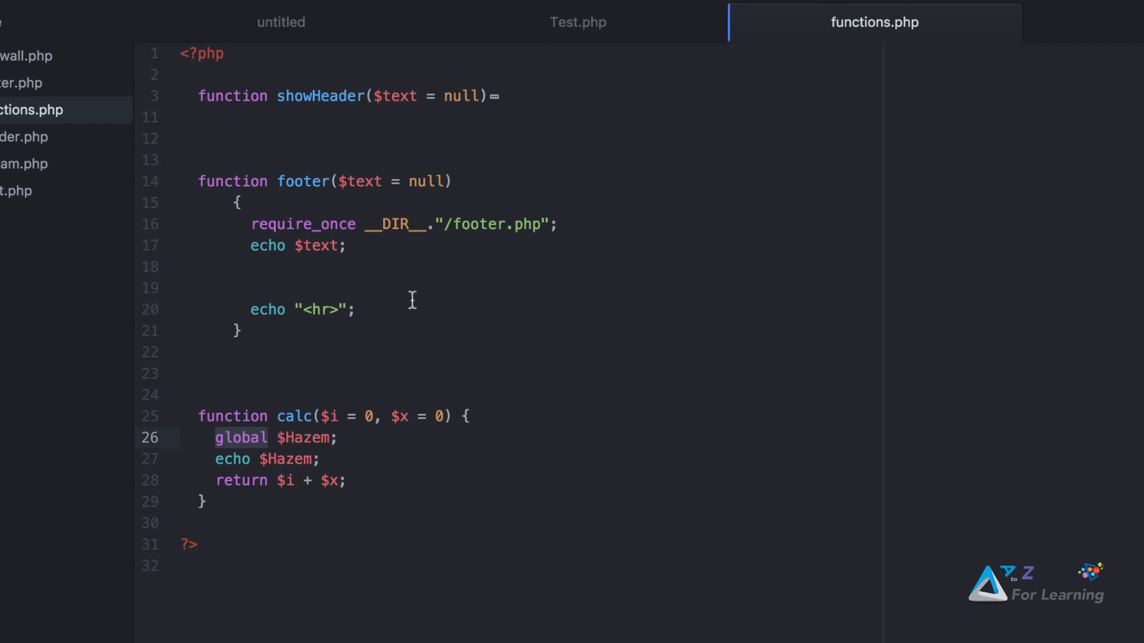
{"action": "left_click", "coordinate": [578, 22]}
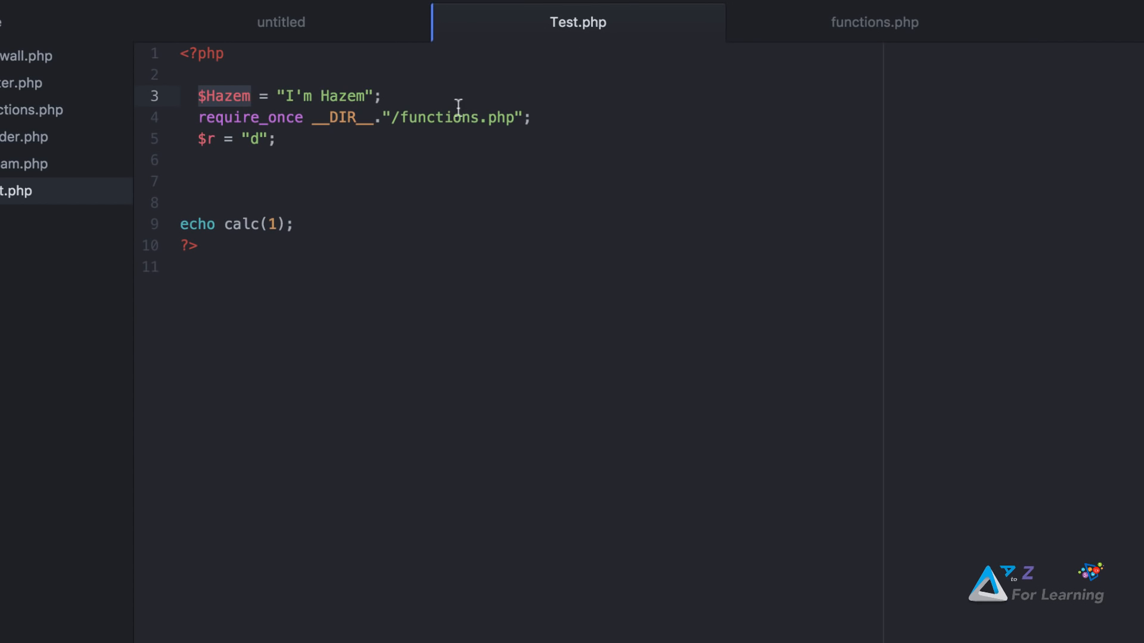
Replace the calc call in Test.php with 'echo $Hazem;' and check the page output 'I'm Hazem'.
{"action": "left_click", "coordinate": [193, 224]}
{"action": "type", "text": "//"}
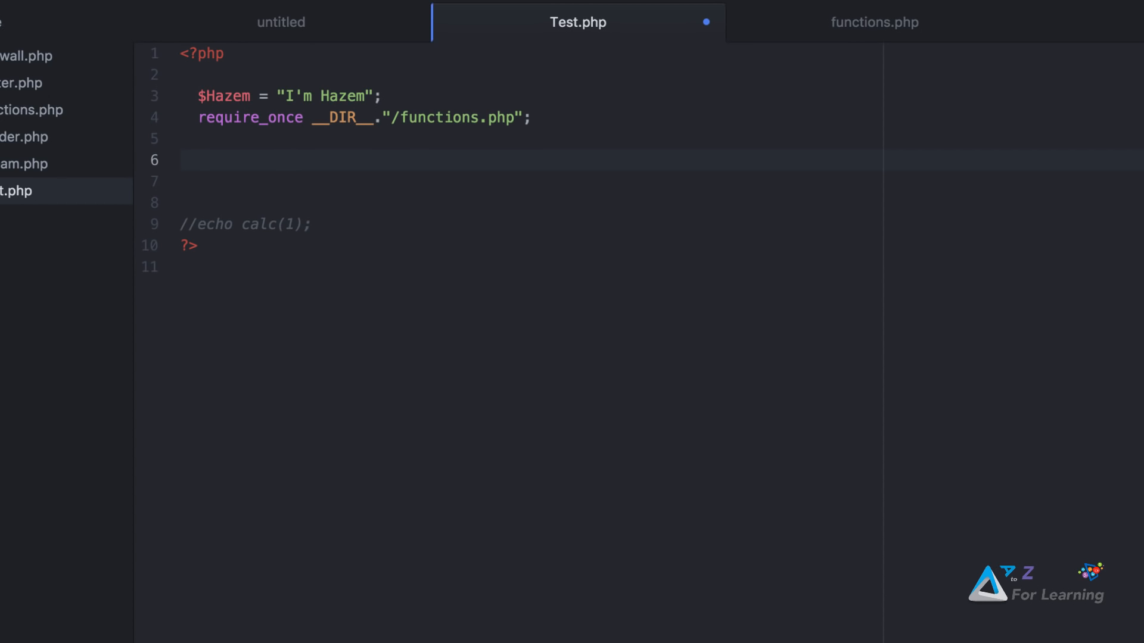
{"action": "type", "text": "echo $"}
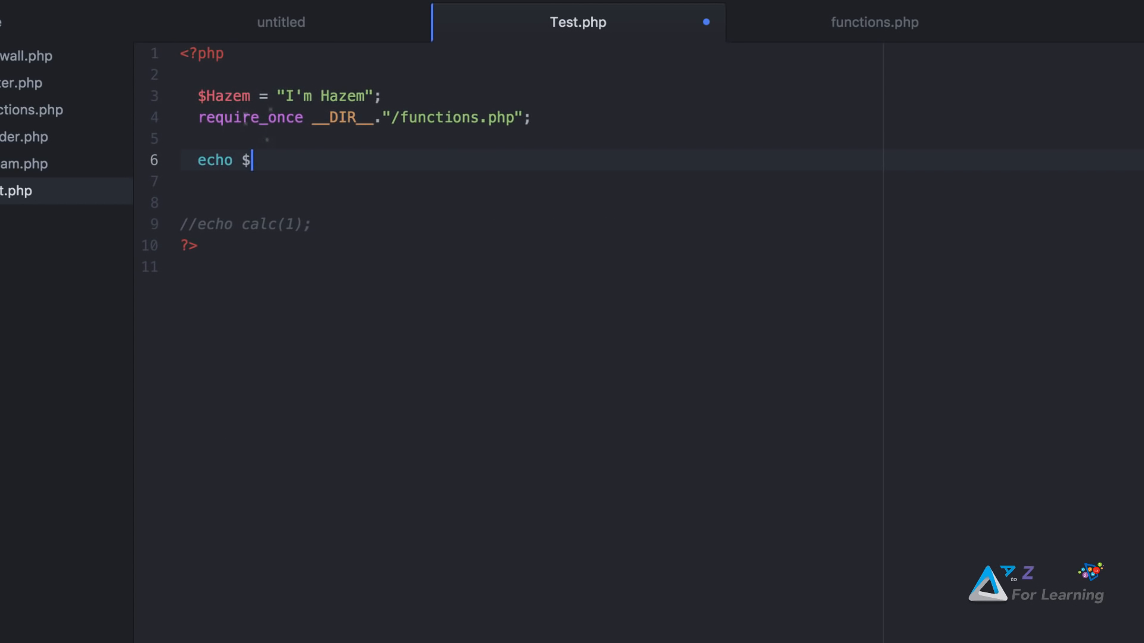
{"action": "type", "text": "Hazem;"}
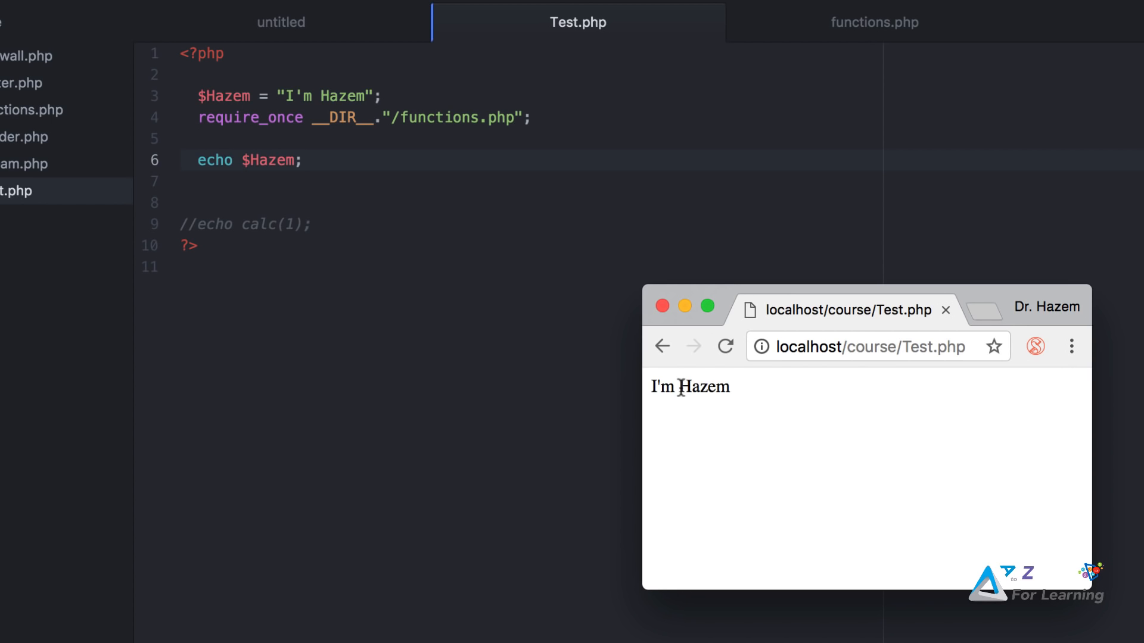
{"action": "double_click", "coordinate": [703, 386]}
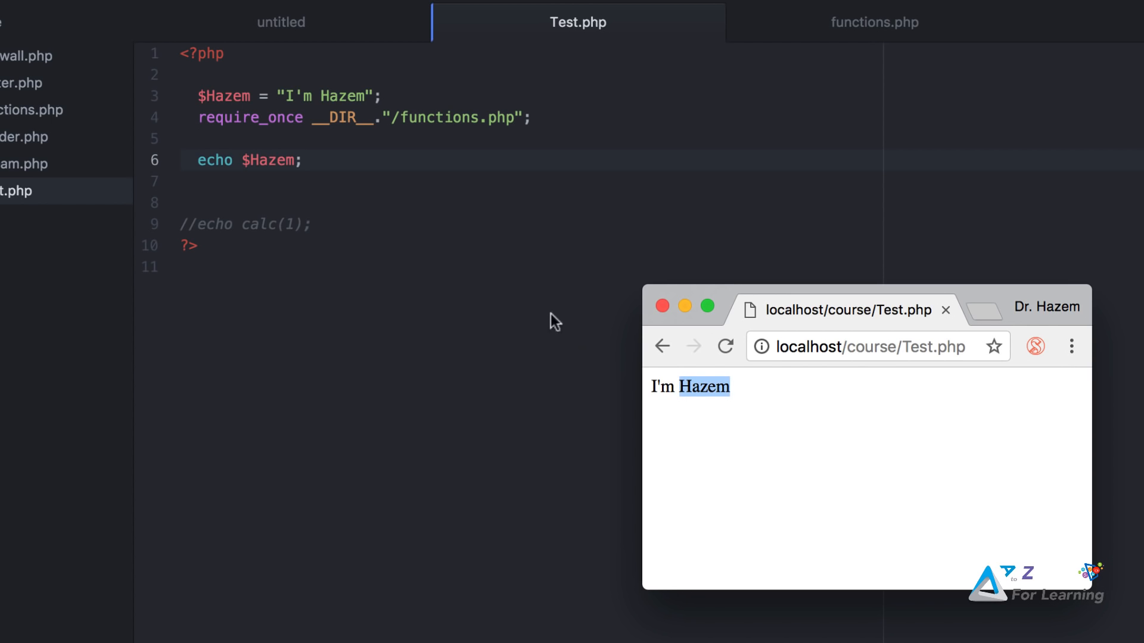
{"action": "mouse_move", "coordinate": [296, 132]}
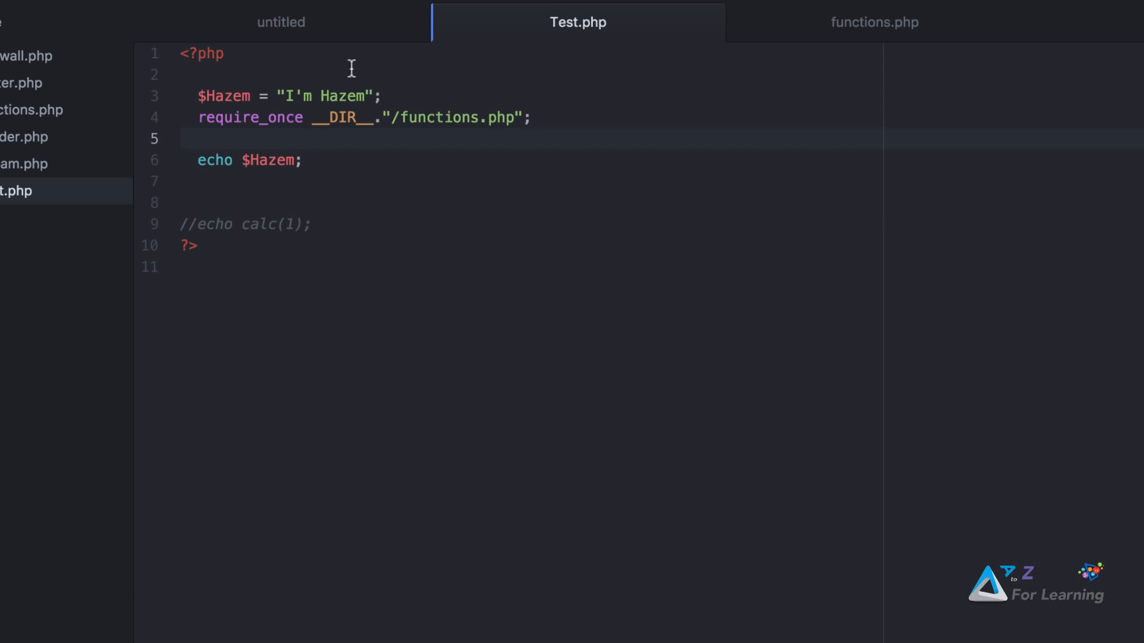
{"action": "type", "text": "function sayHi() {"}
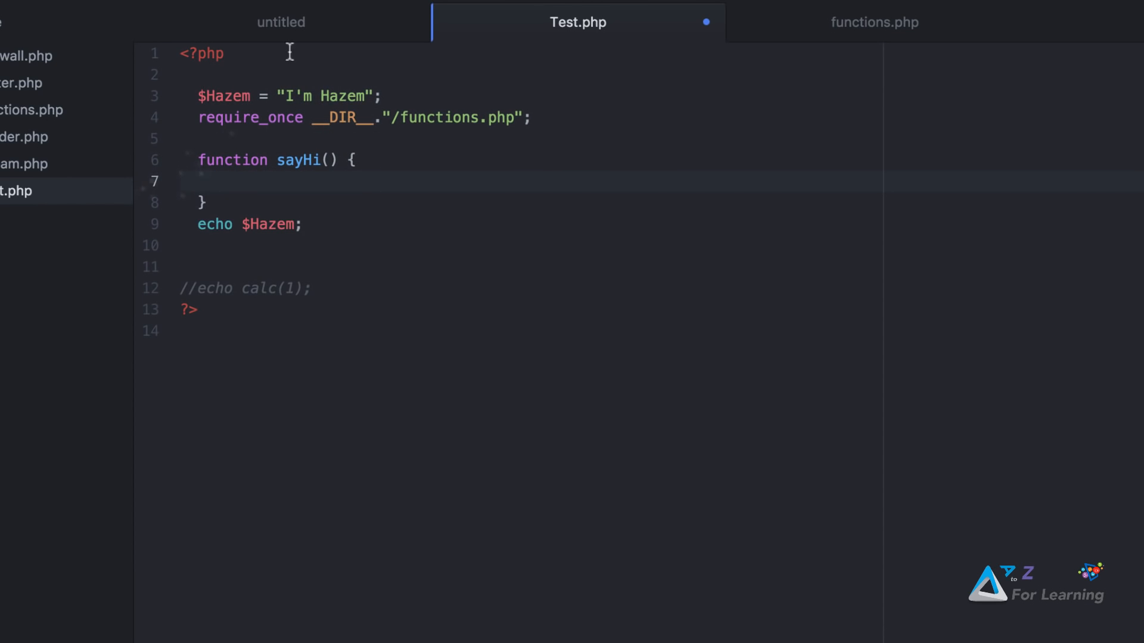
{"action": "left_click", "coordinate": [248, 224]}
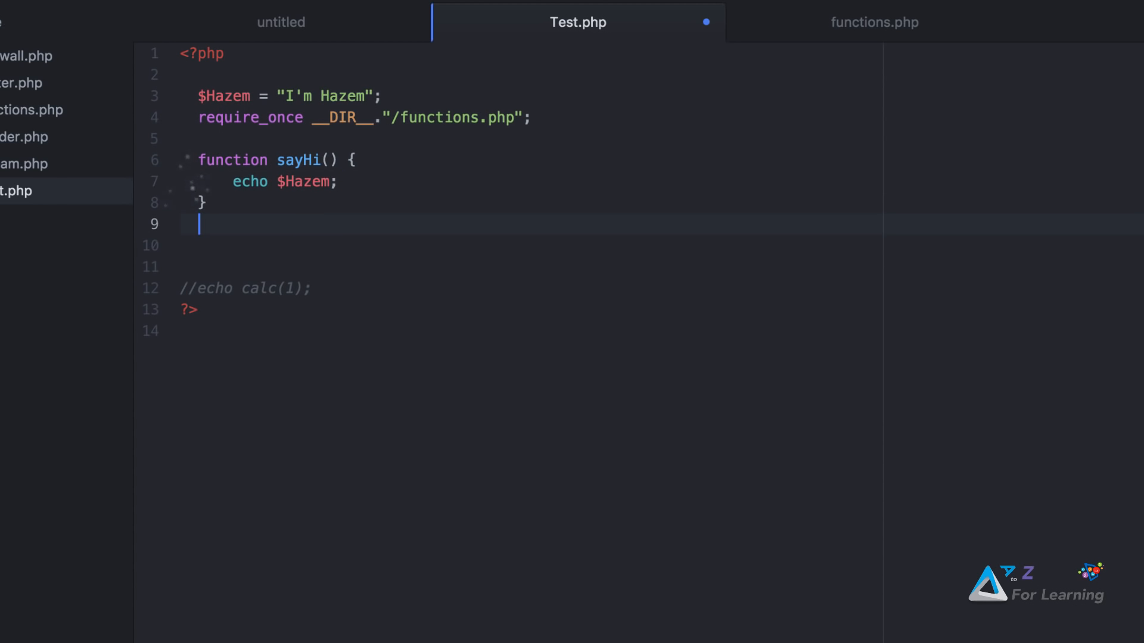
{"action": "type", "text": "sayHi"}
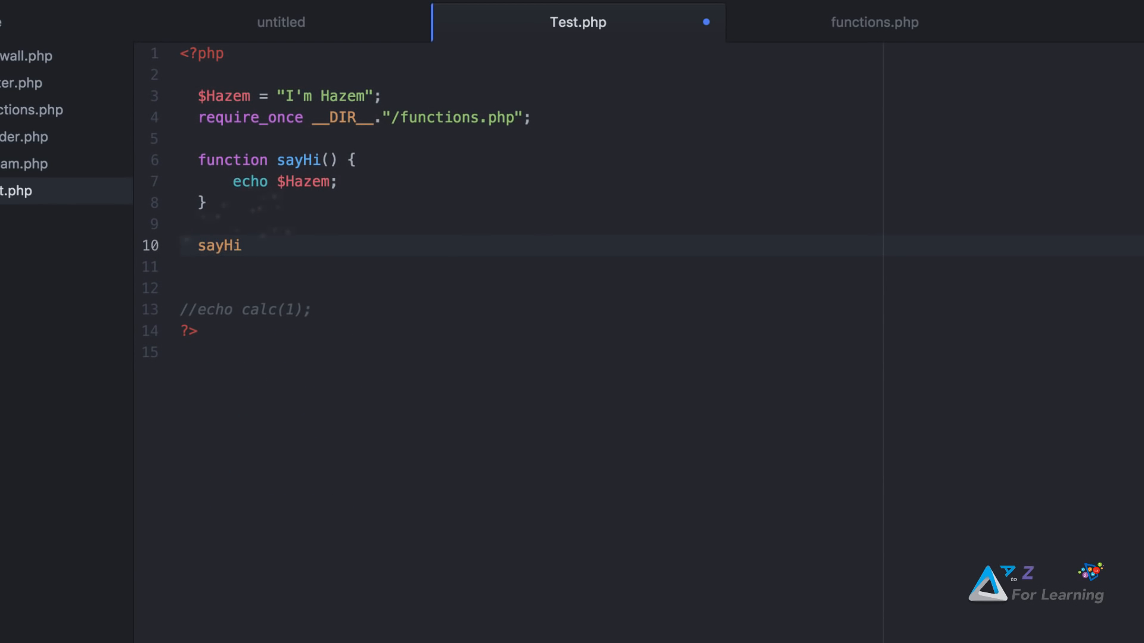
{"action": "type", "text": "();"}
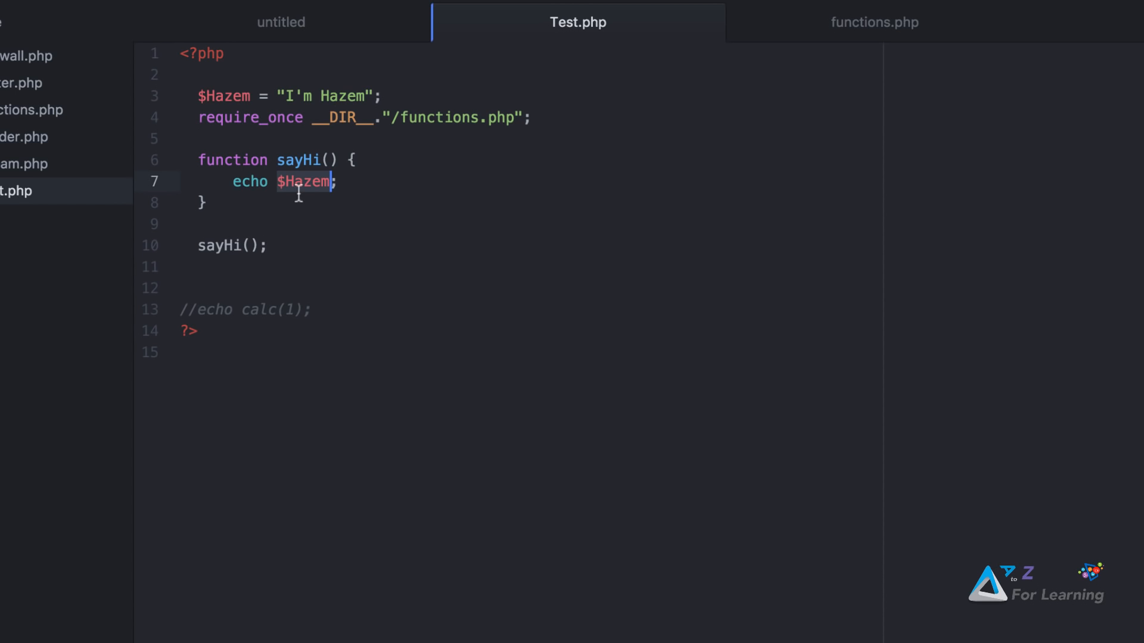
{"action": "mouse_move", "coordinate": [304, 182]}
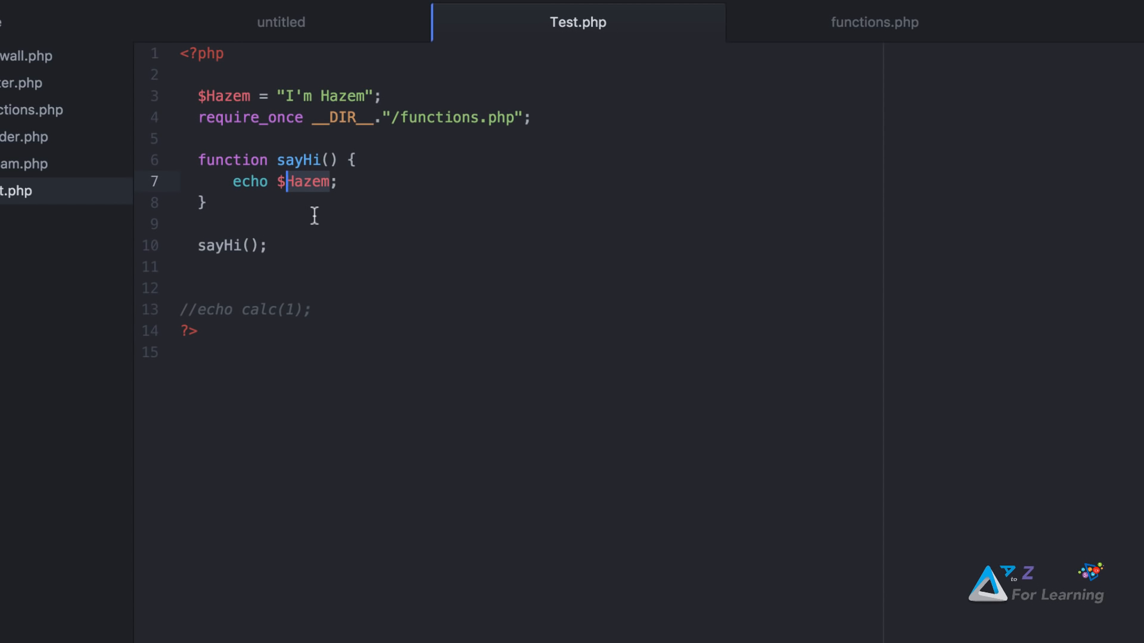
Change sayHi() to 'echo $GLOABLS["Hazem"];' and reload Test.php.
{"action": "key", "text": "Backspace"}
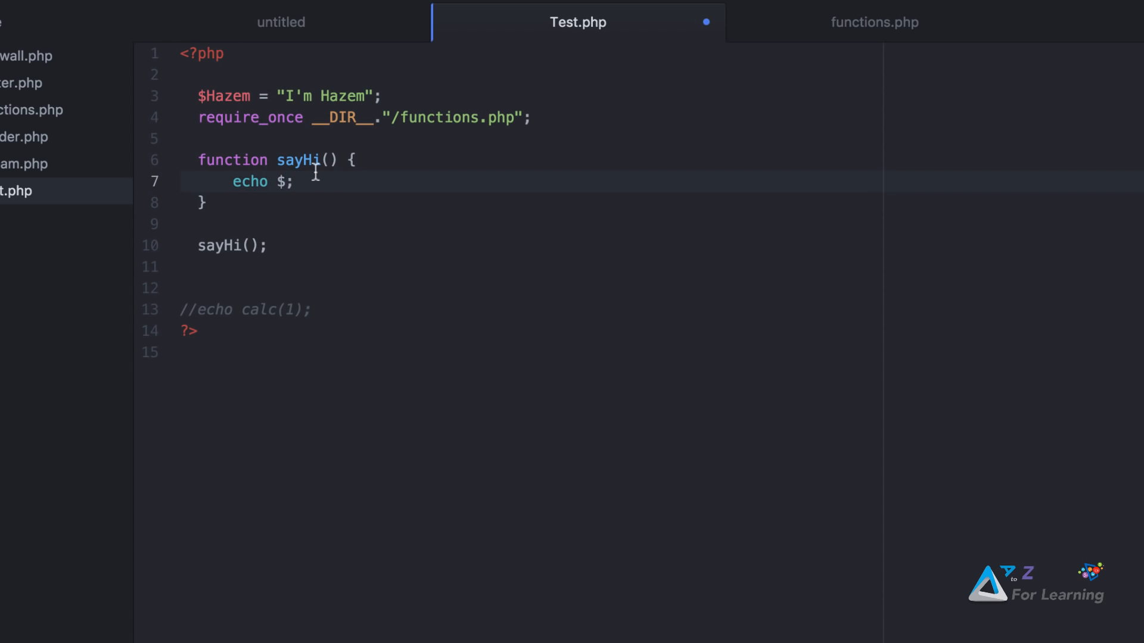
{"action": "left_click", "coordinate": [286, 181]}
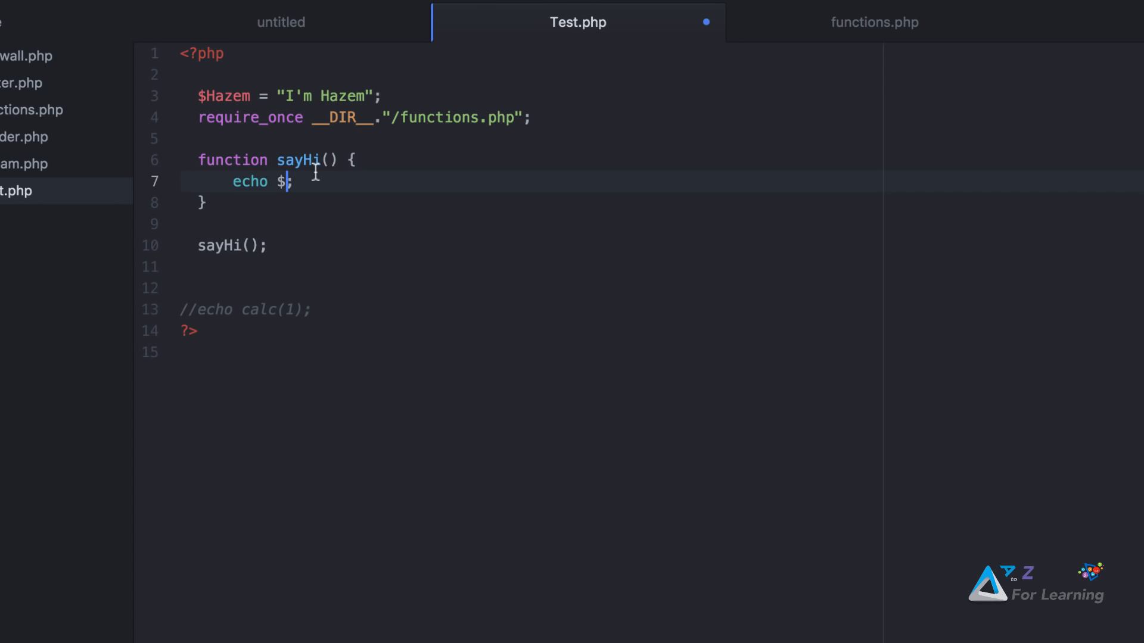
{"action": "type", "text": "GLOAB"}
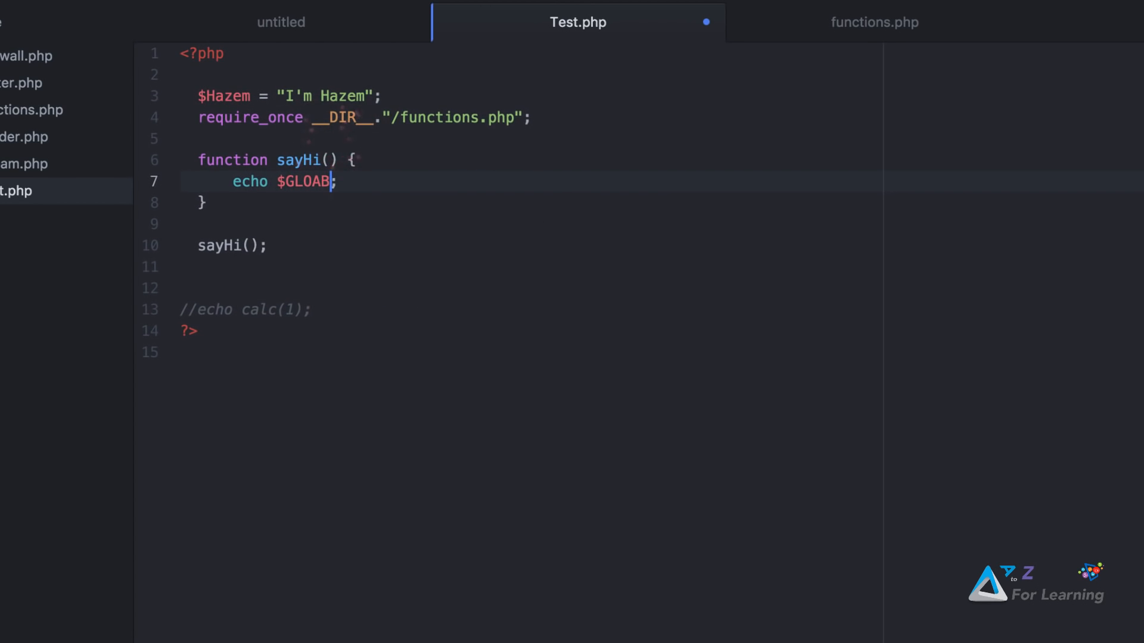
{"action": "type", "text": "LS[]"}
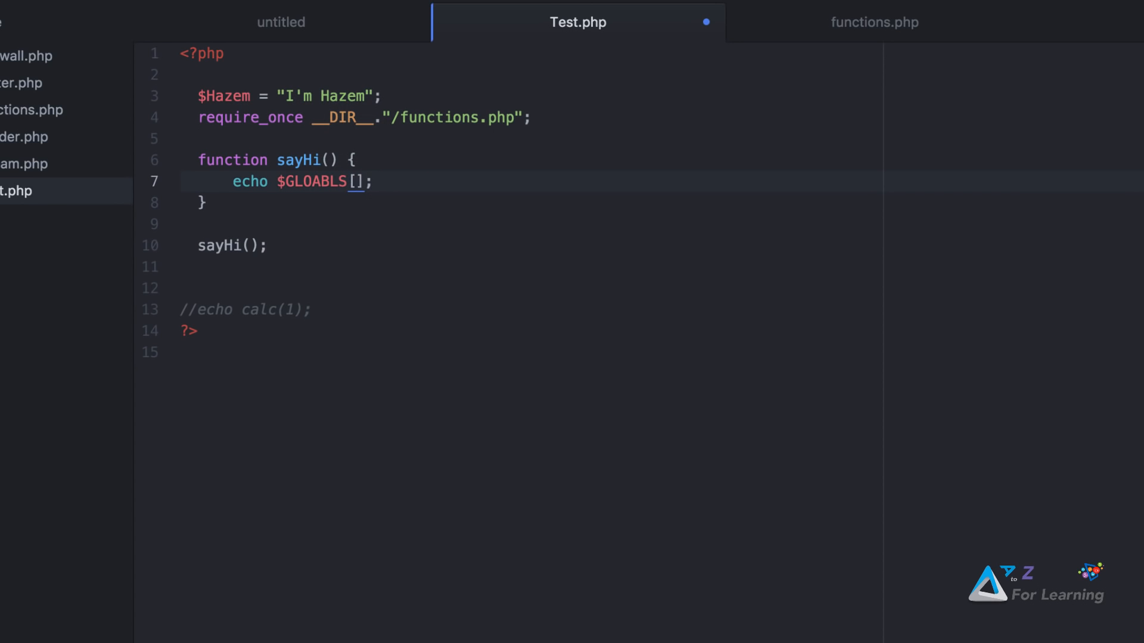
{"action": "left_click", "coordinate": [357, 182]}
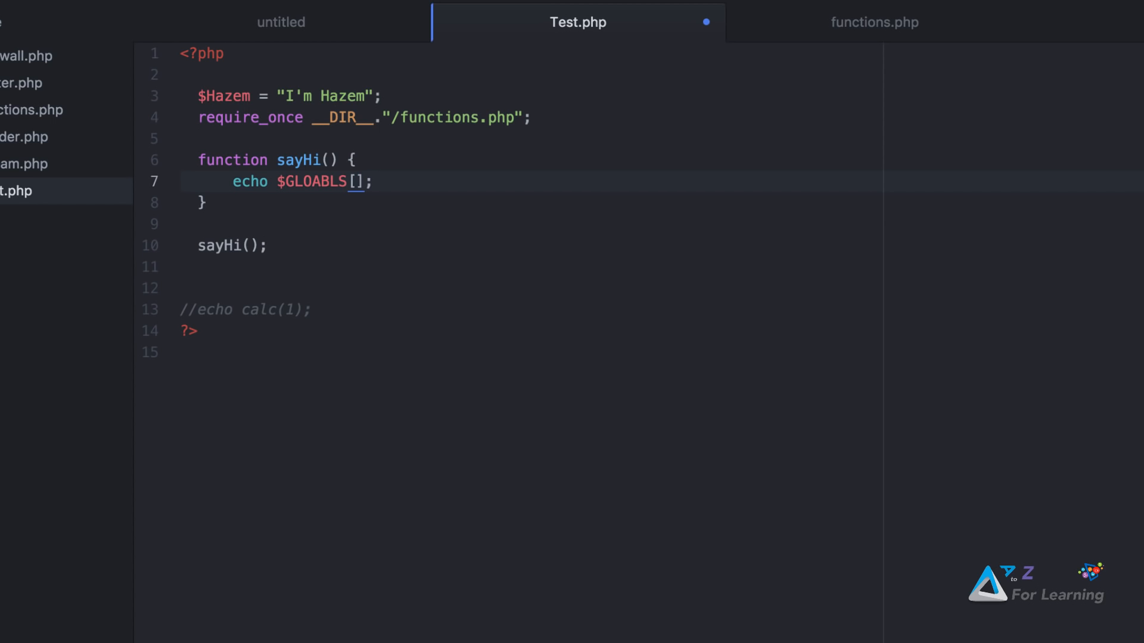
{"action": "left_click", "coordinate": [358, 182]}
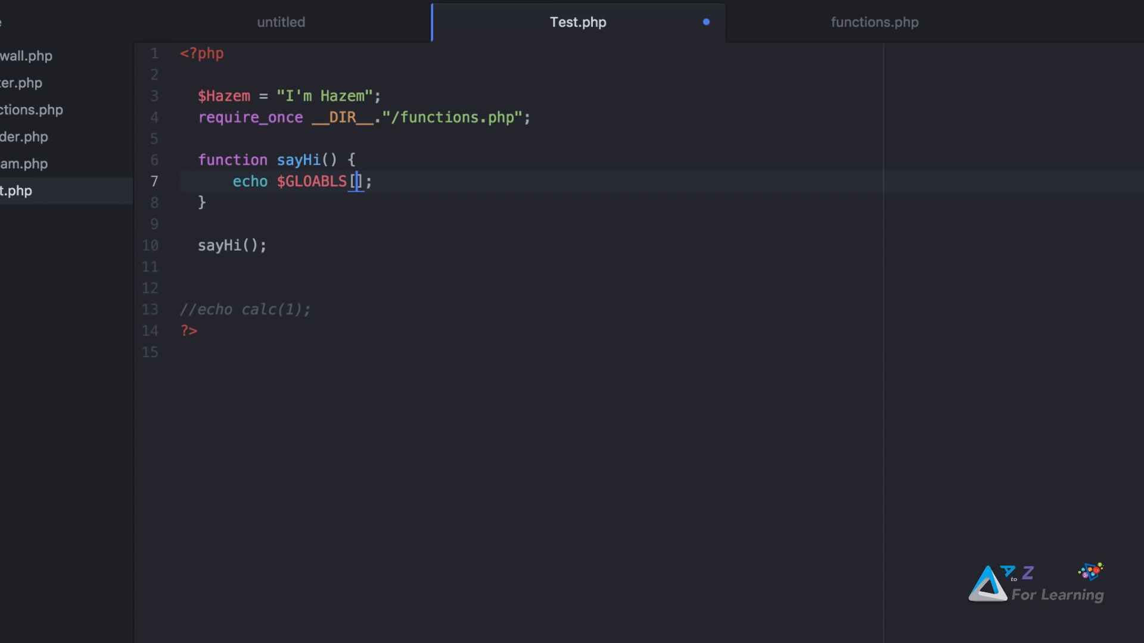
{"action": "mouse_move", "coordinate": [397, 289]}
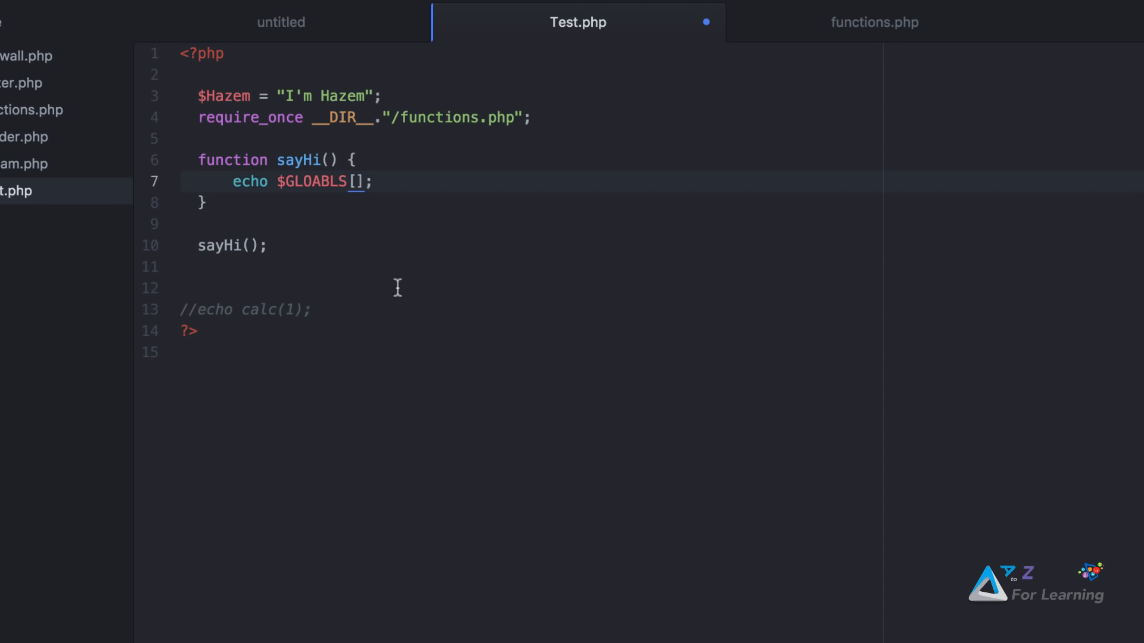
{"action": "type", "text": "\"\""}
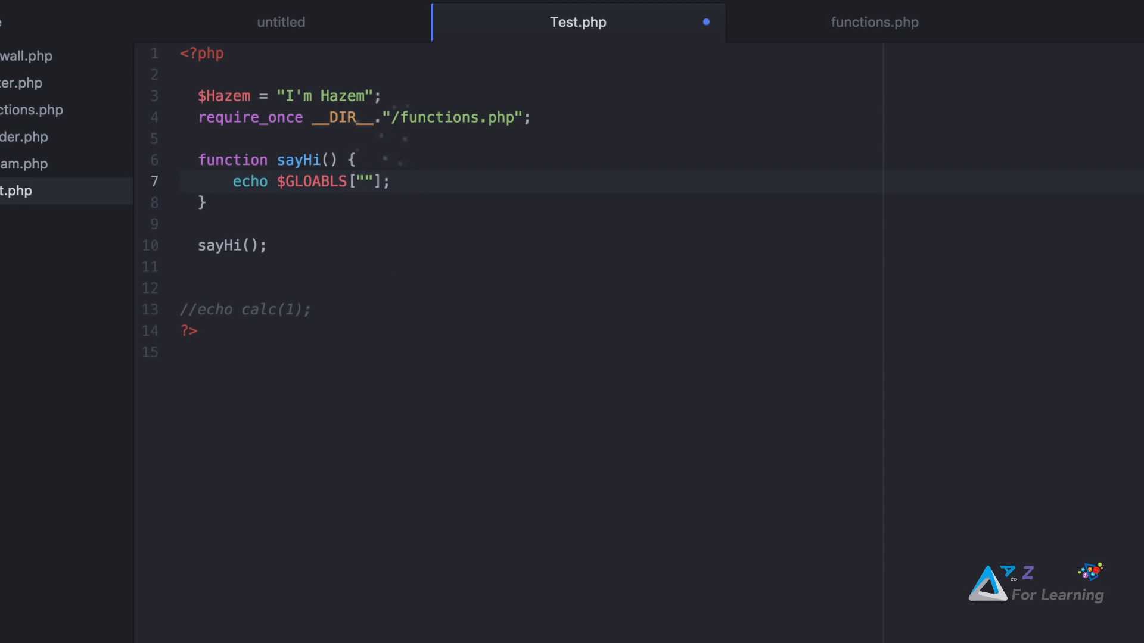
{"action": "type", "text": "Hazem"}
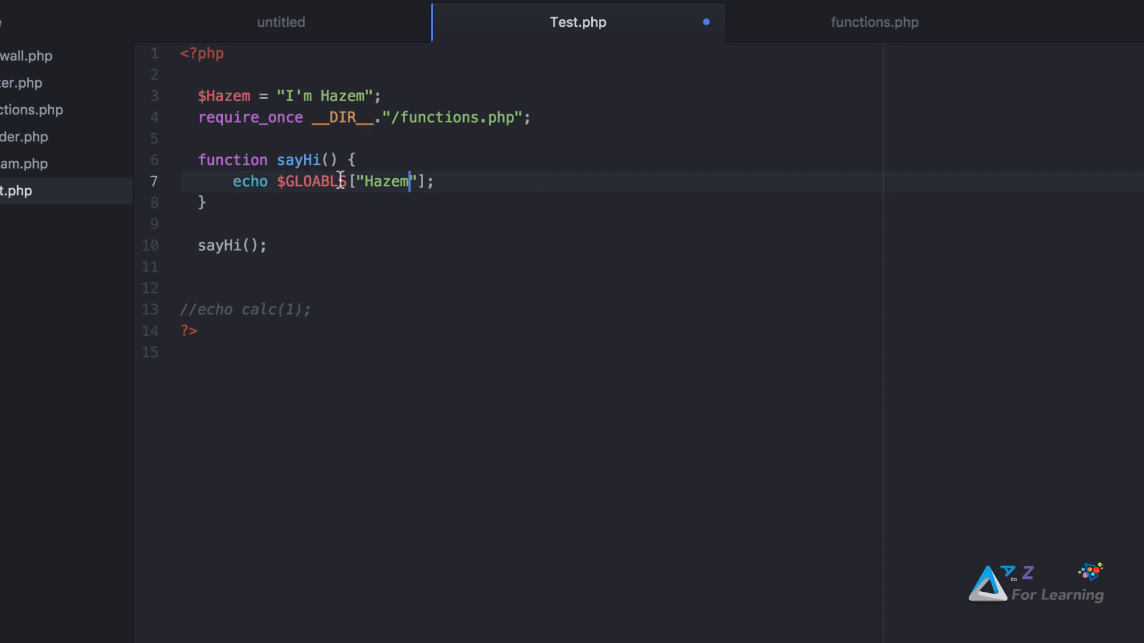
{"action": "left_click", "coordinate": [335, 224]}
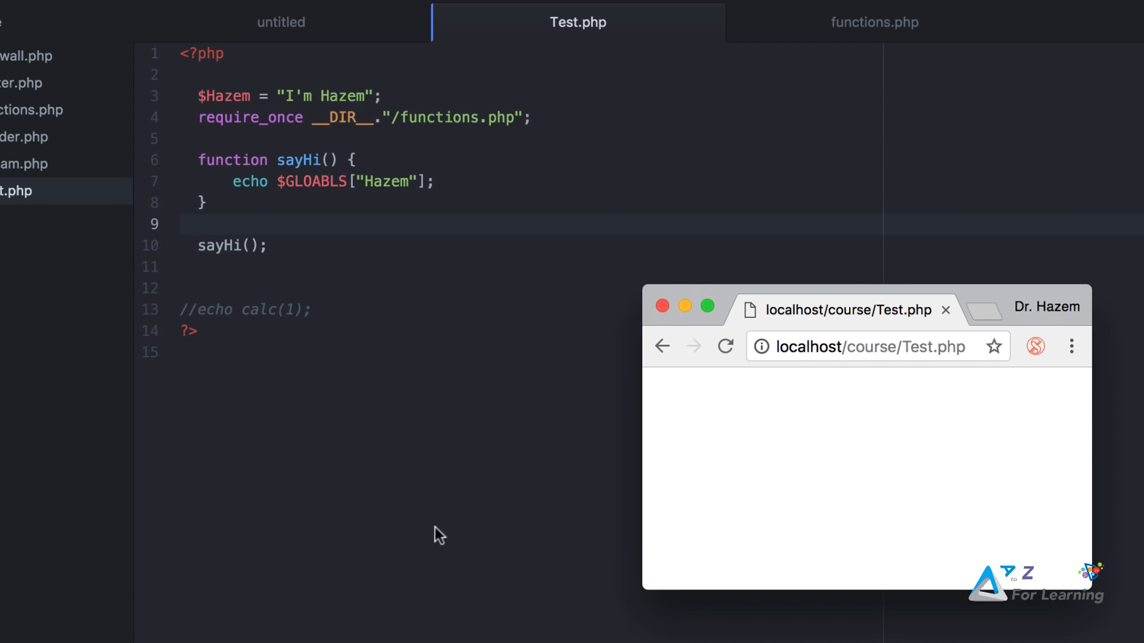
Correct the misspelled $GLOABLS to $GLOBALS in sayHi().
{"action": "left_click", "coordinate": [725, 345]}
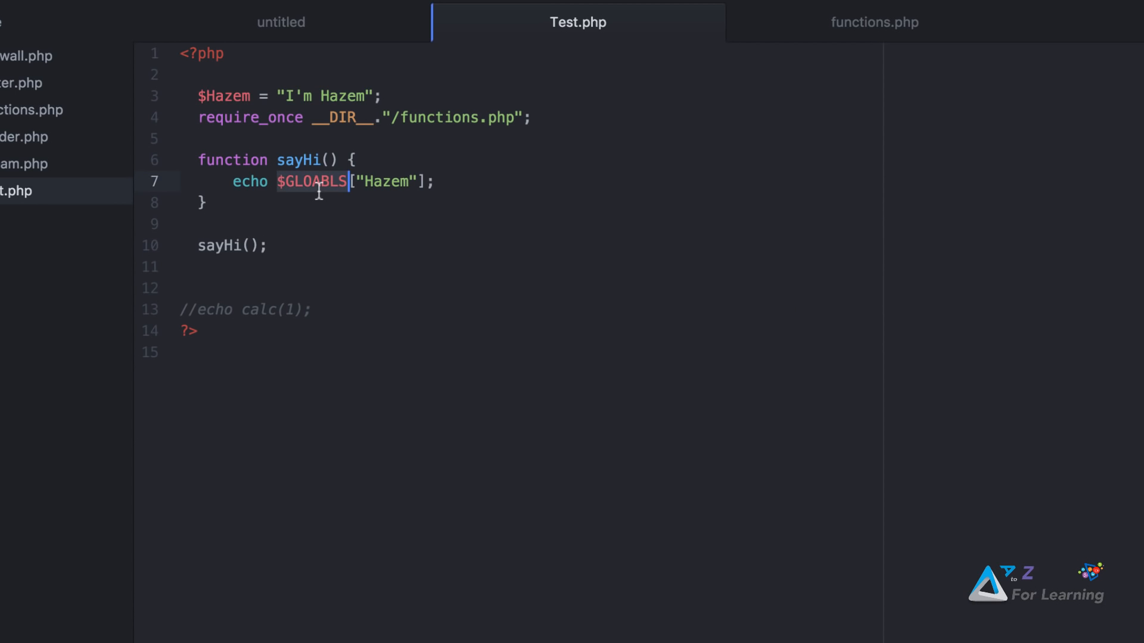
{"action": "type", "text": "$GLOB"}
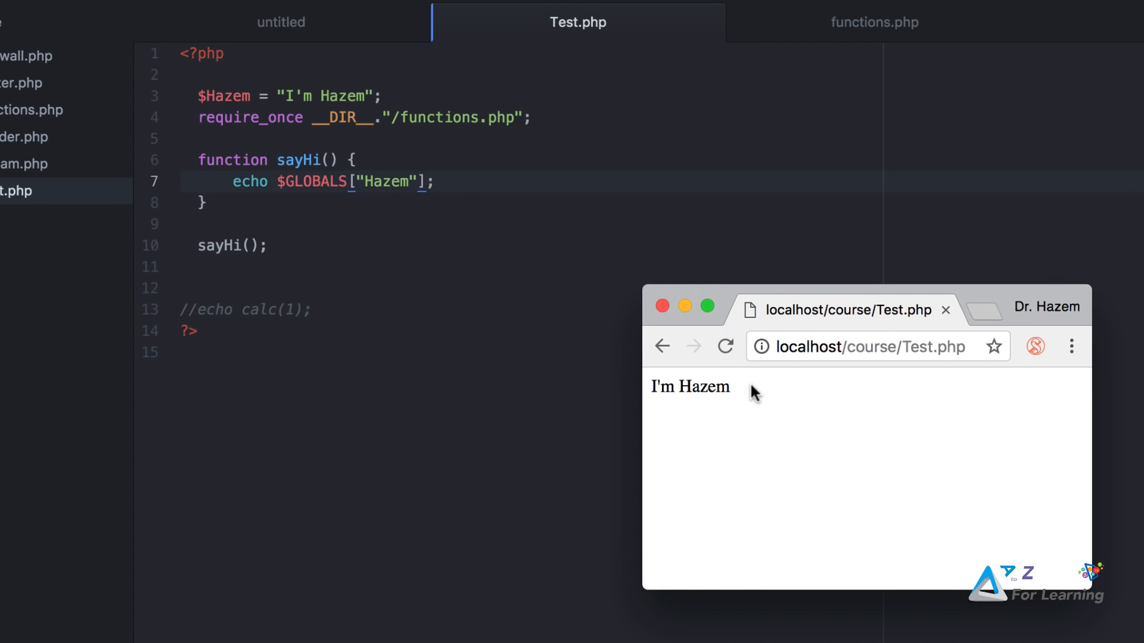
{"action": "mouse_move", "coordinate": [740, 429]}
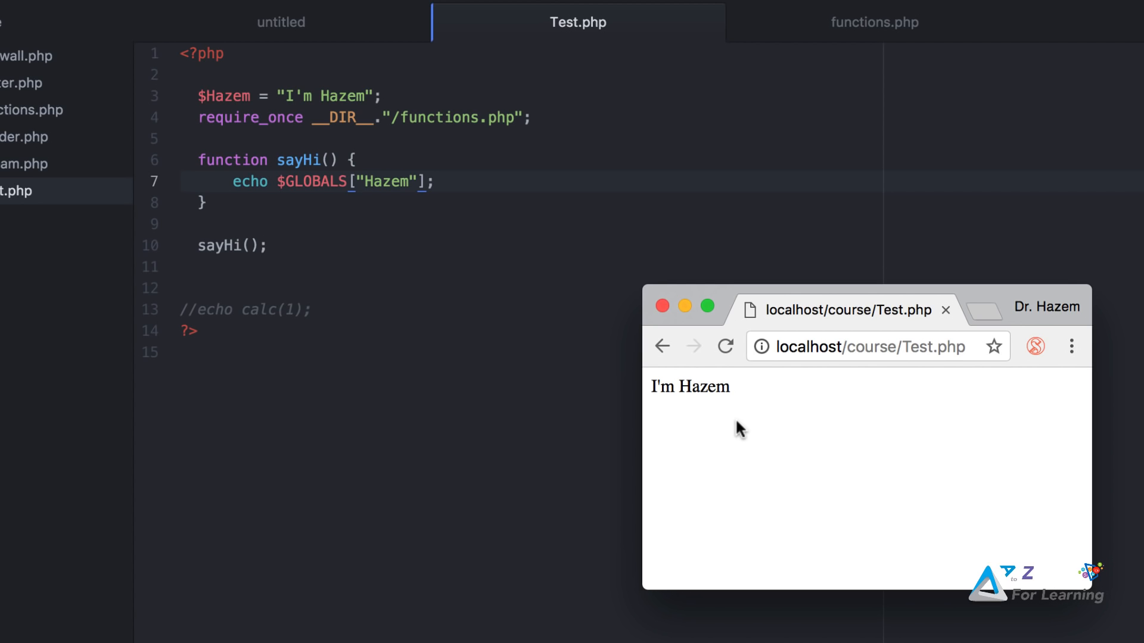
{"action": "mouse_move", "coordinate": [315, 179]}
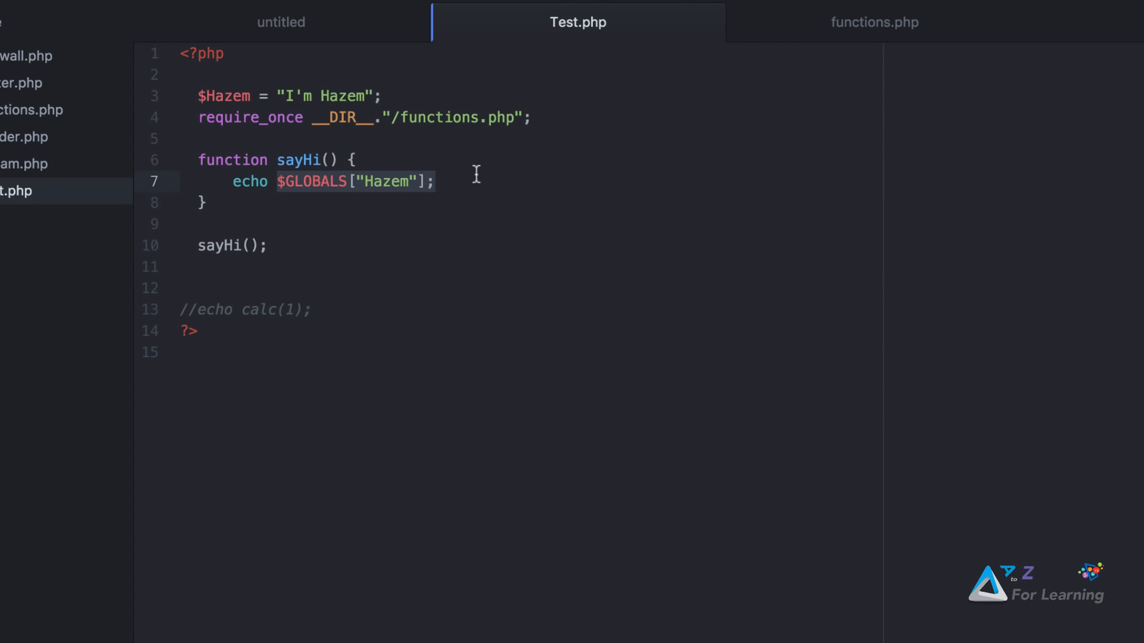
Put 'global $Hazem;' above 'echo $Hazem;' in sayHi() and reload Test.php.
{"action": "type", "text": "$Hazem"}
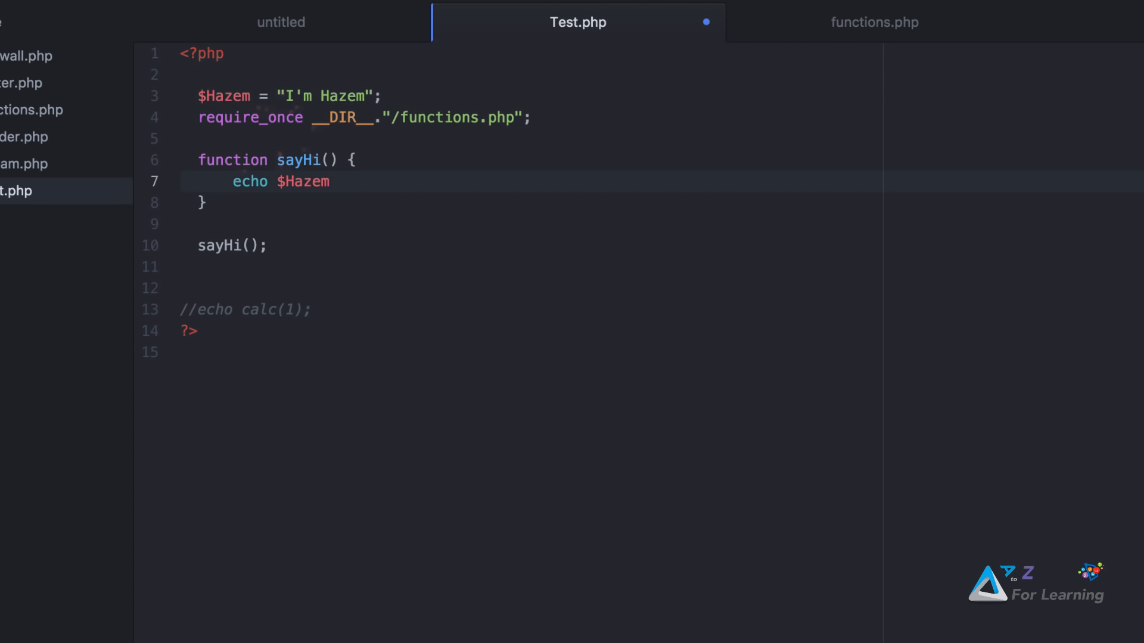
{"action": "type", "text": ";"}
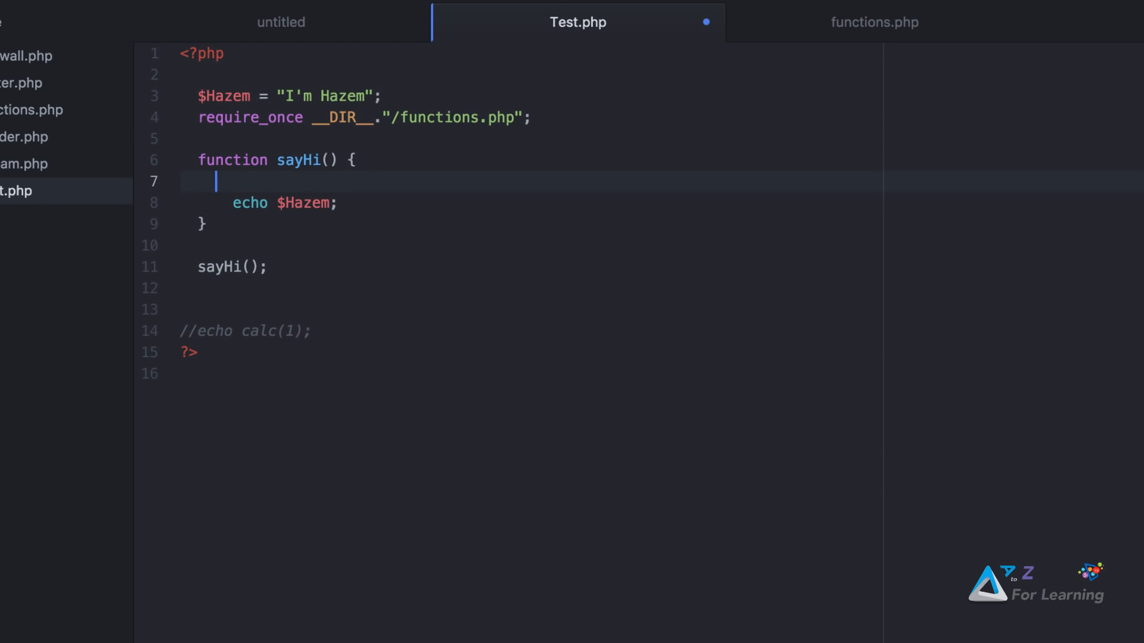
{"action": "type", "text": "GLOBA"}
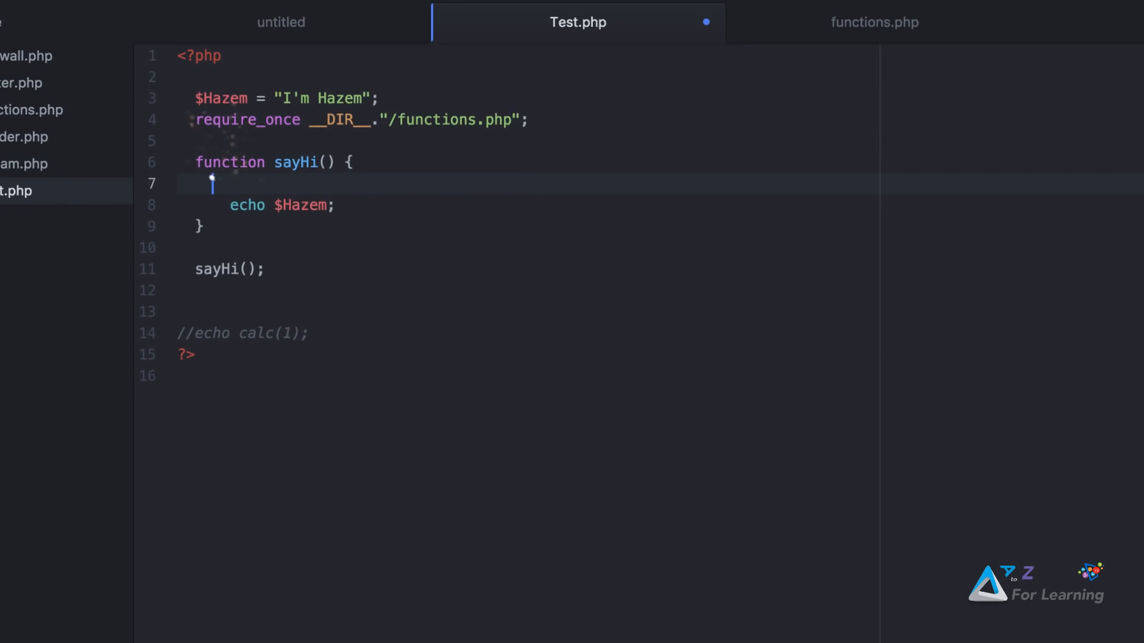
{"action": "type", "text": "global"}
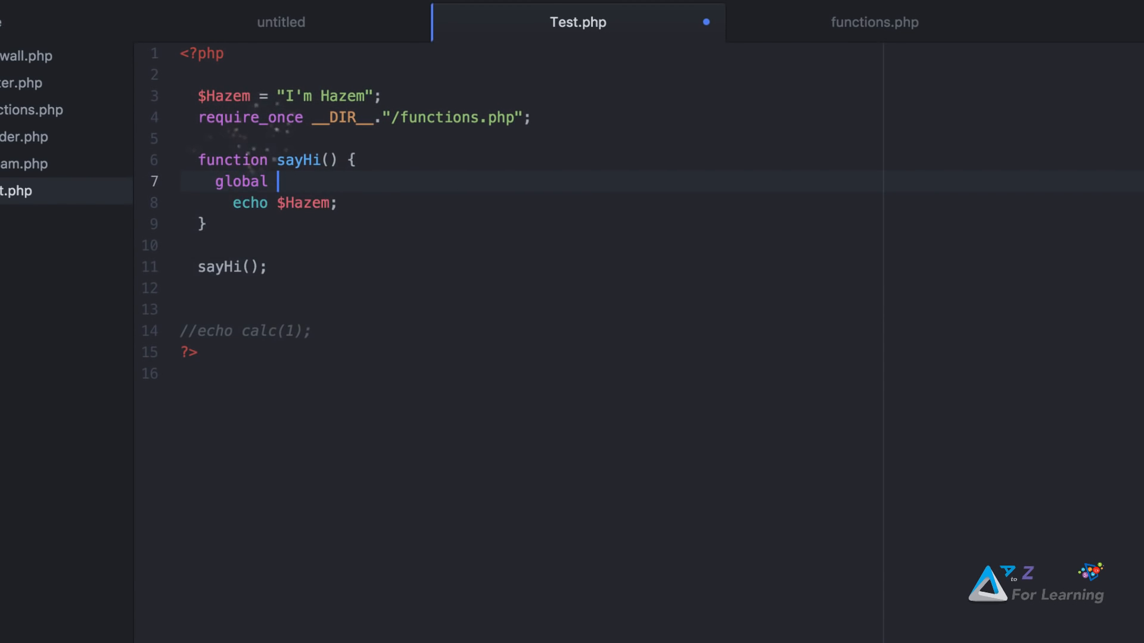
{"action": "type", "text": "$Hazem;"}
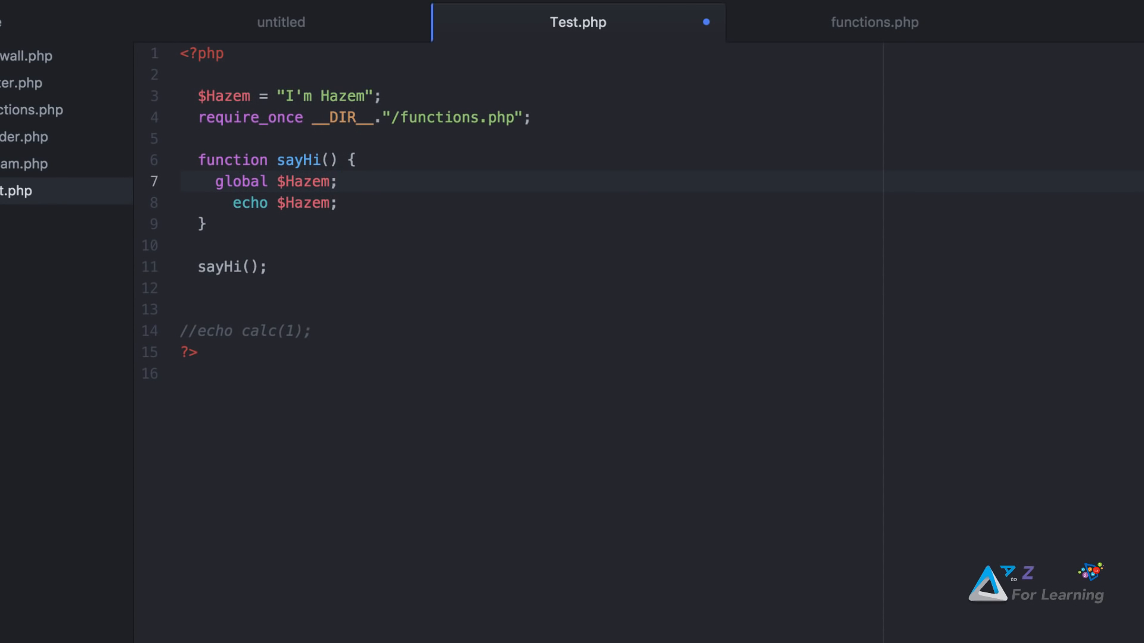
{"action": "left_click", "coordinate": [337, 182]}
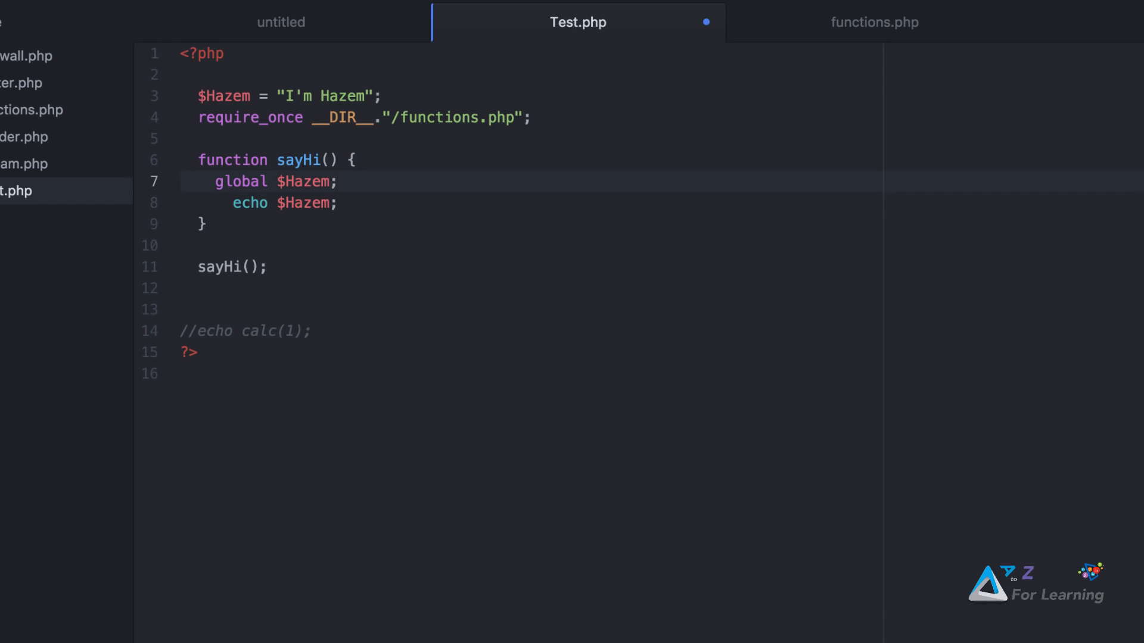
{"action": "left_click", "coordinate": [337, 182]}
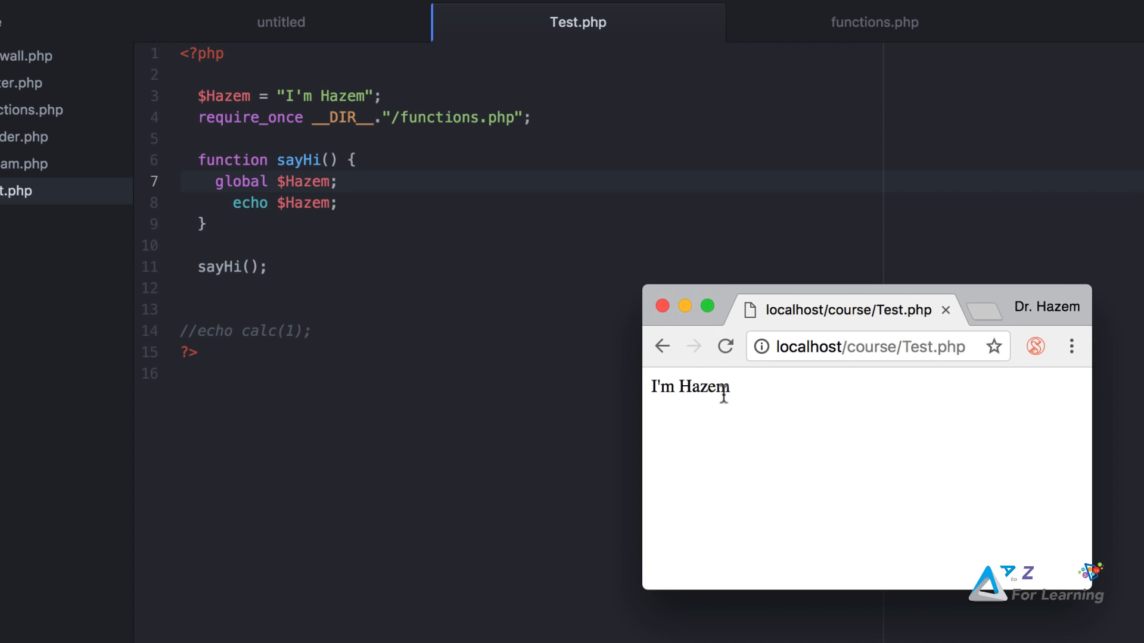
{"action": "mouse_move", "coordinate": [689, 427]}
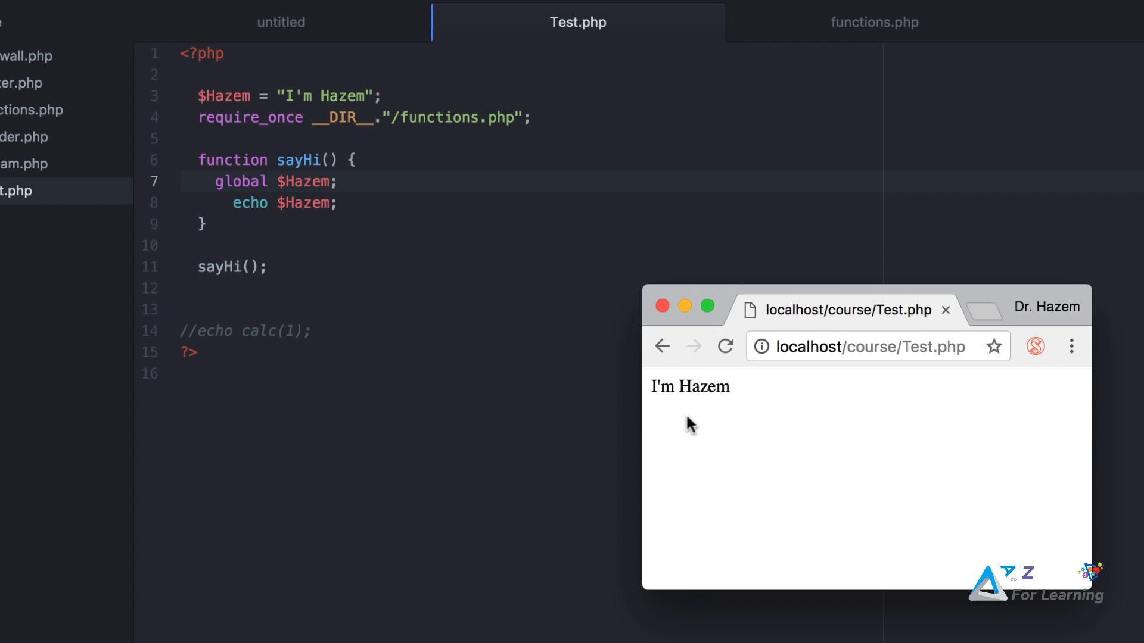